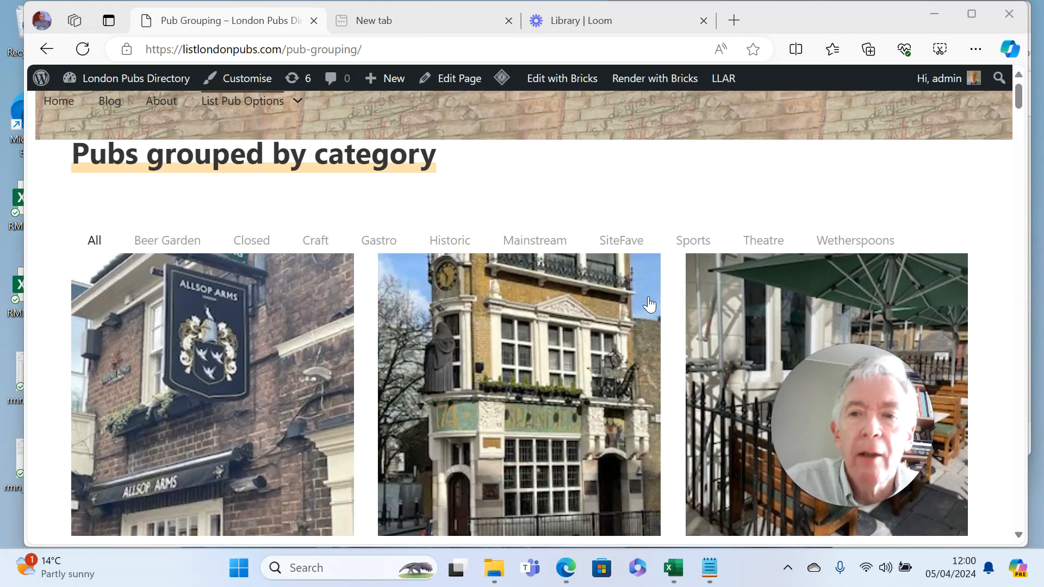
{"action": "mouse_move", "coordinate": [529, 196]}
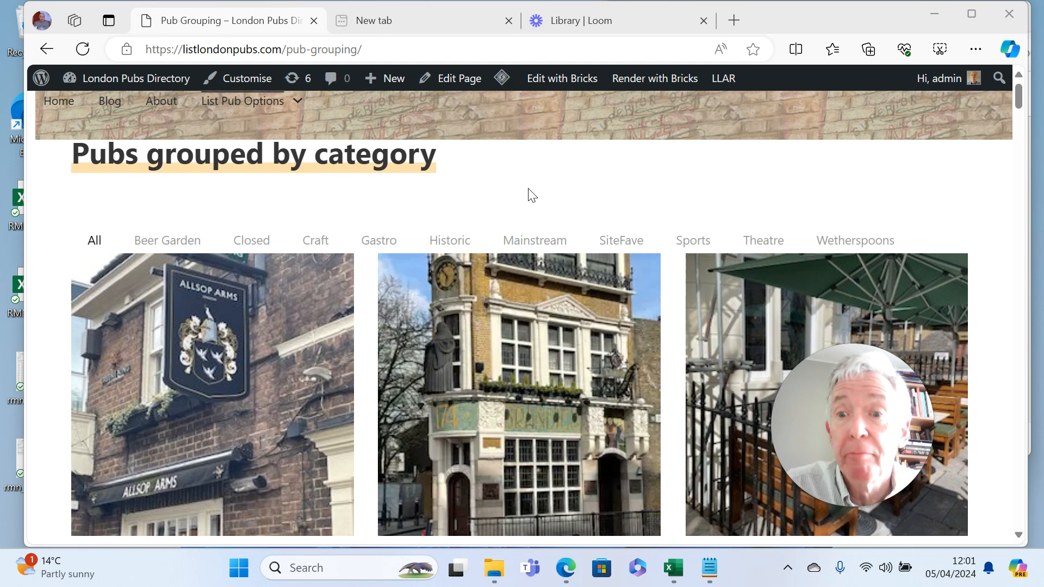
{"action": "mouse_move", "coordinate": [642, 167]}
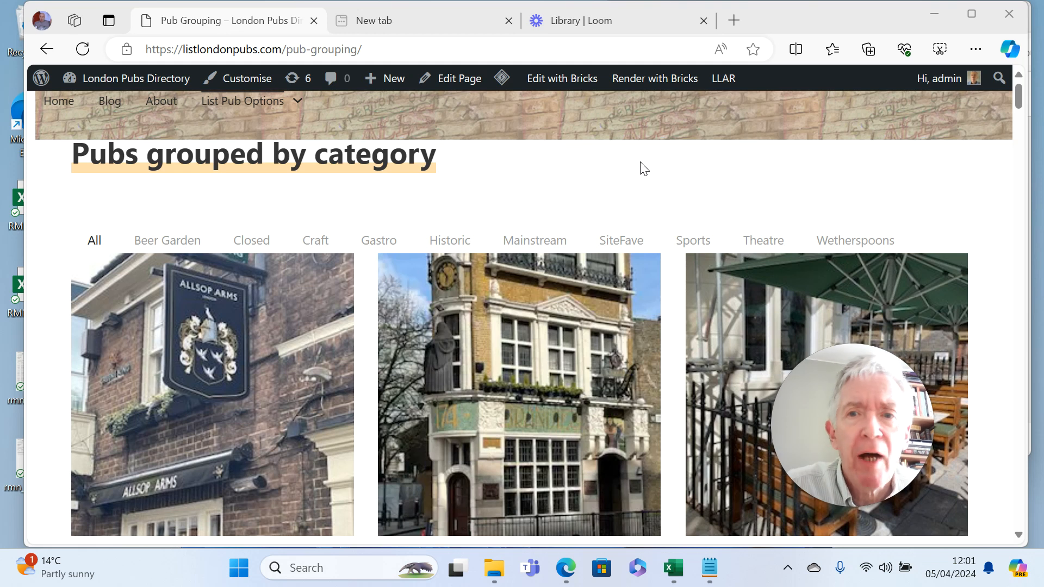
{"action": "mouse_move", "coordinate": [365, 250]}
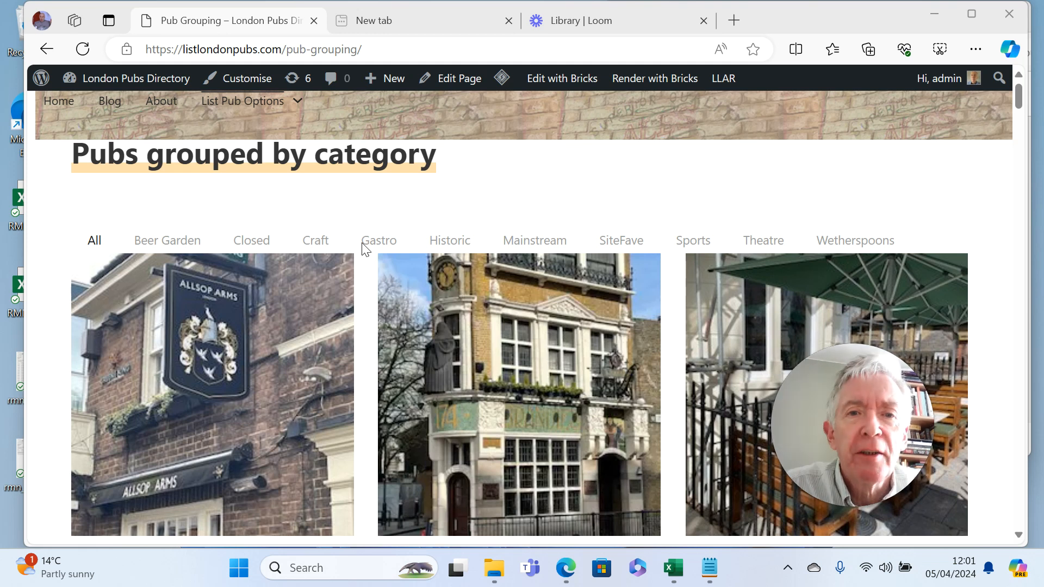
{"action": "mouse_move", "coordinate": [1026, 185]}
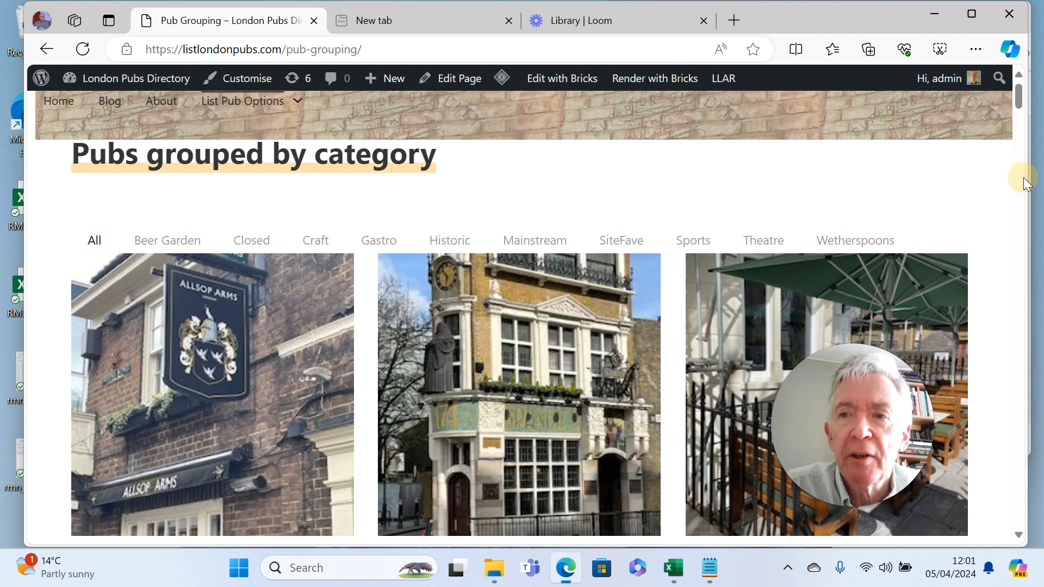
Filter the pub grid to Wetherspoons, then to Historic pubs only
{"action": "scroll", "scroll_direction": "down", "scroll_amount": 3}
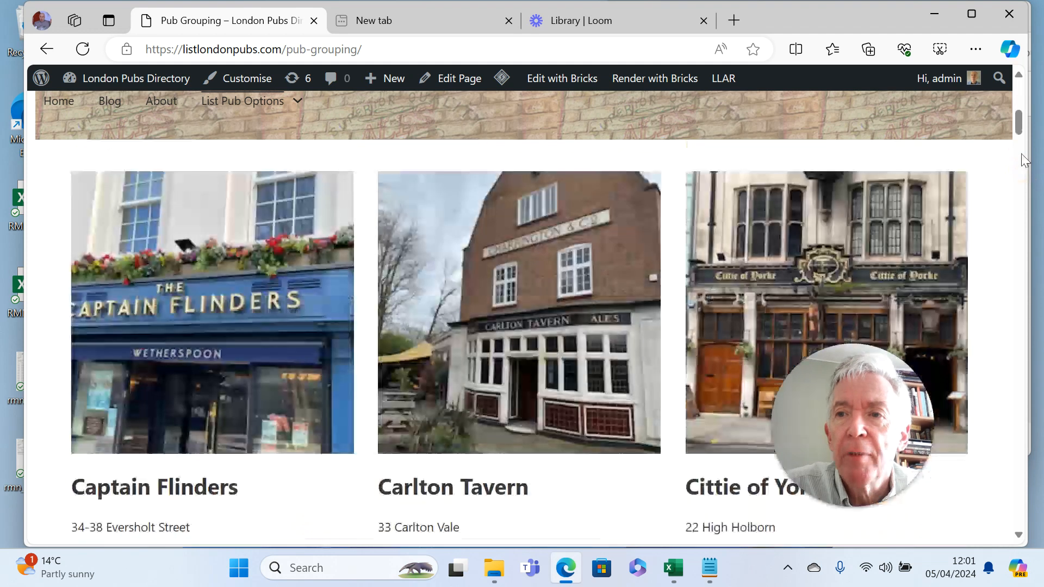
{"action": "scroll", "scroll_direction": "down", "scroll_amount": 3}
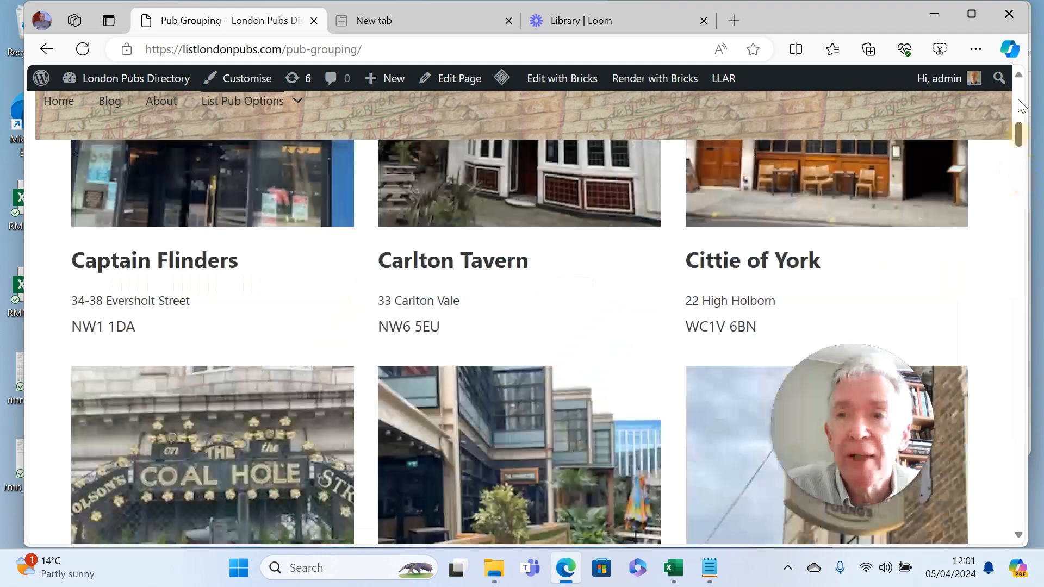
{"action": "scroll", "scroll_direction": "up", "scroll_amount": 3}
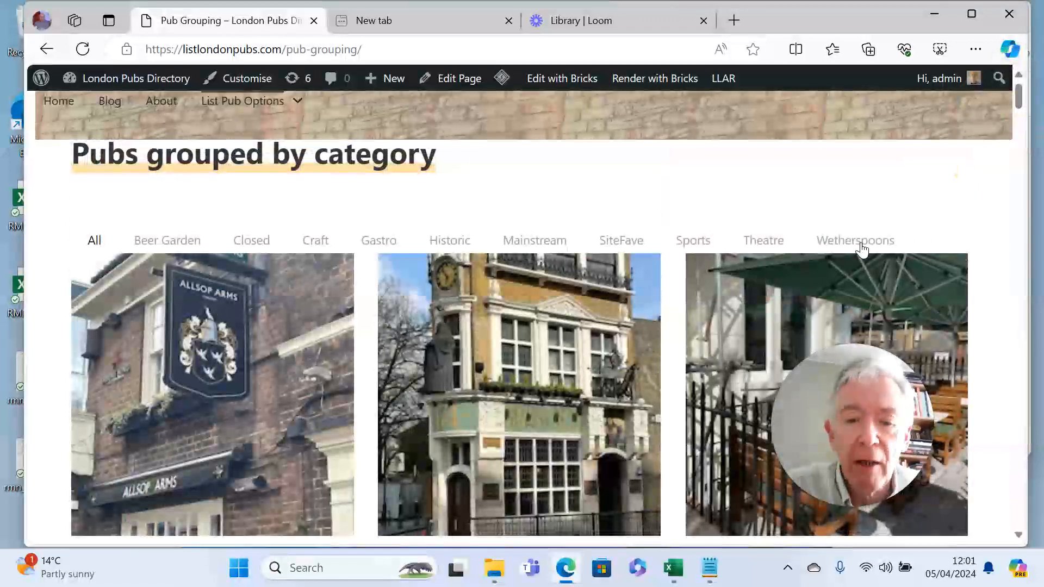
{"action": "mouse_move", "coordinate": [828, 245]}
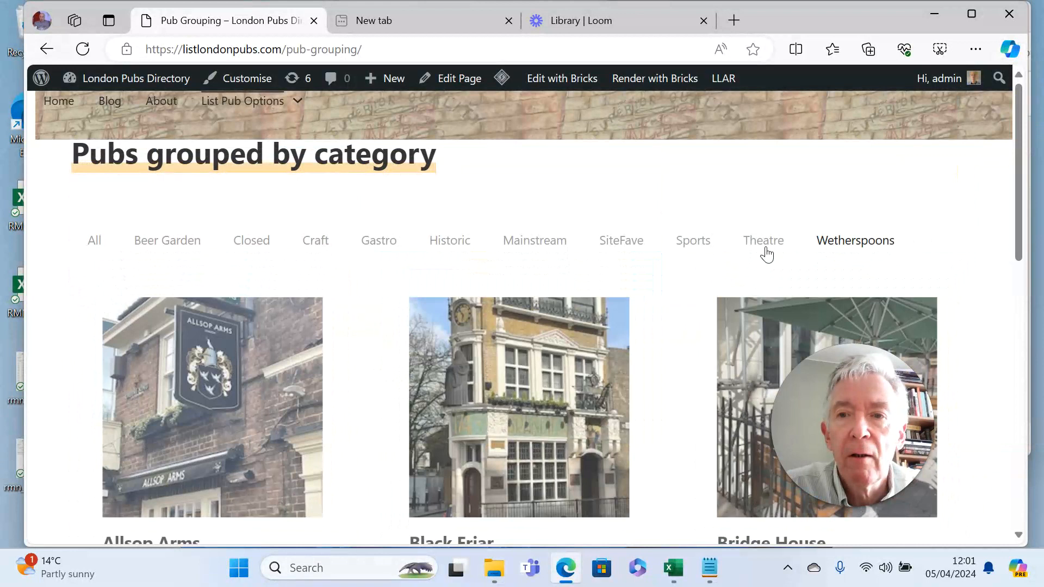
{"action": "left_click", "coordinate": [855, 241]}
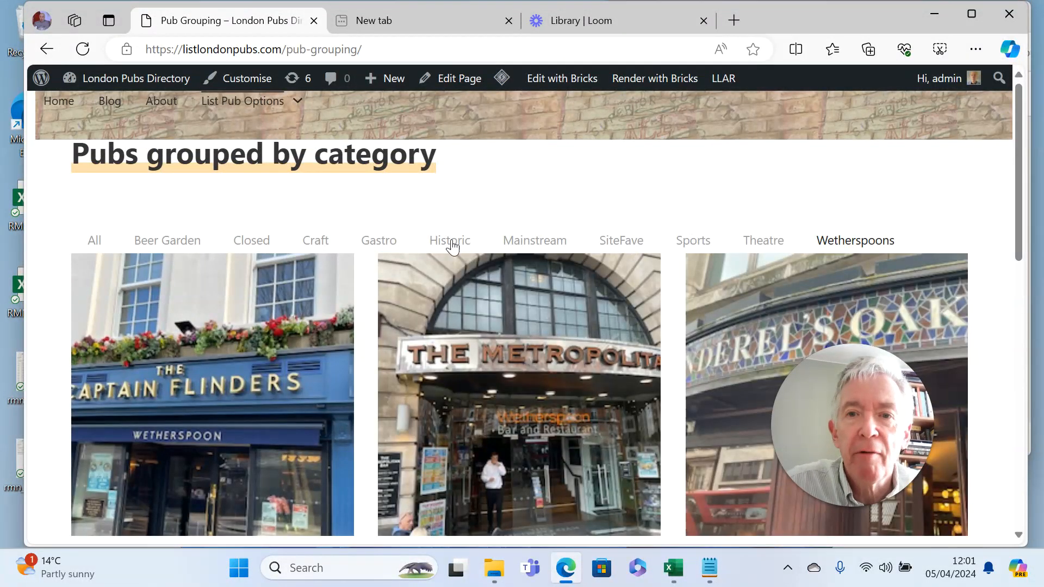
{"action": "left_click", "coordinate": [449, 240]}
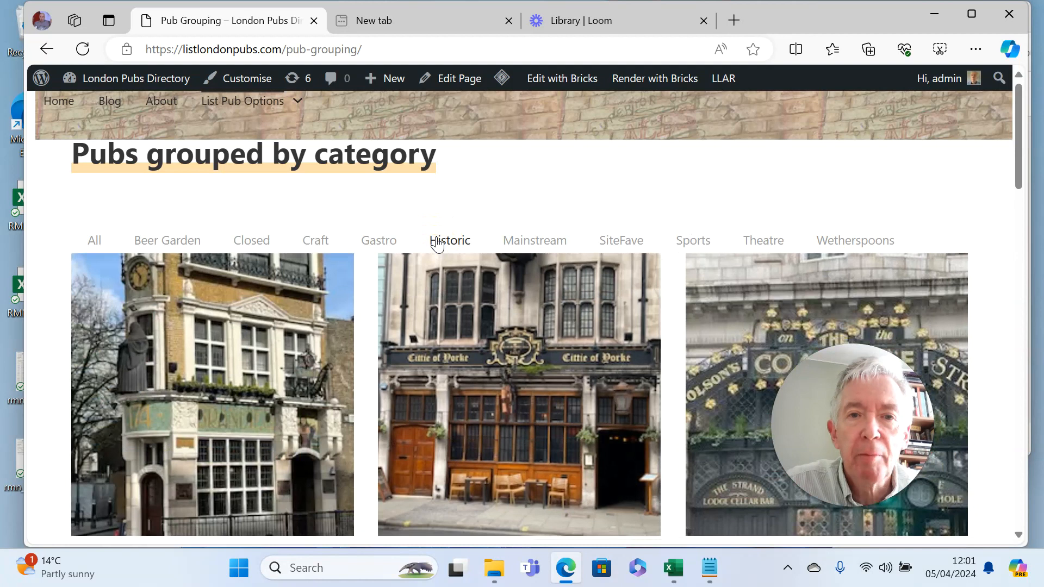
{"action": "mouse_move", "coordinate": [1025, 216]}
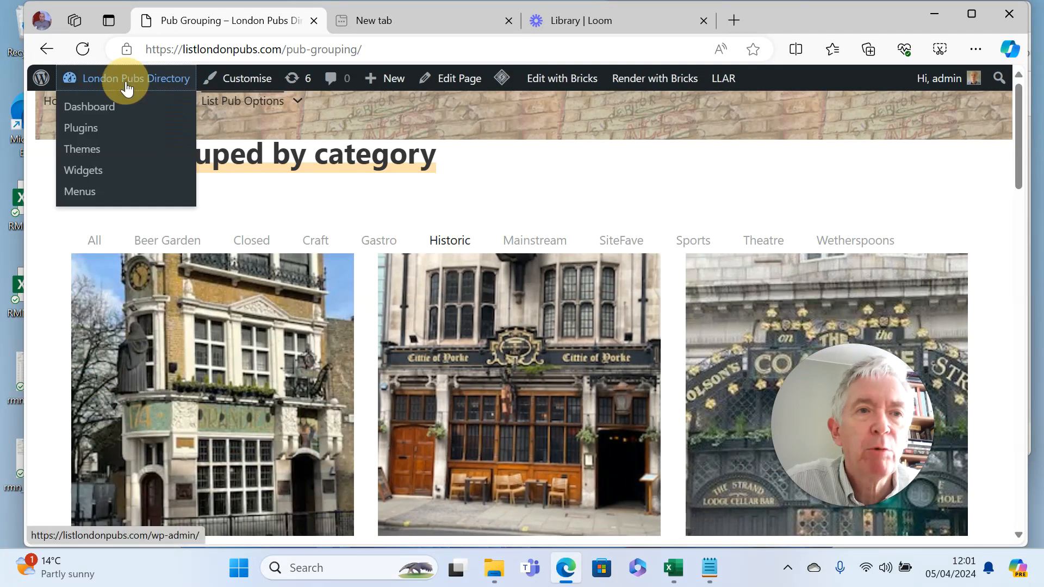
Go to the admin dashboard and list the ACF taxonomies Boroughs and Pub groups
{"action": "left_click", "coordinate": [88, 106]}
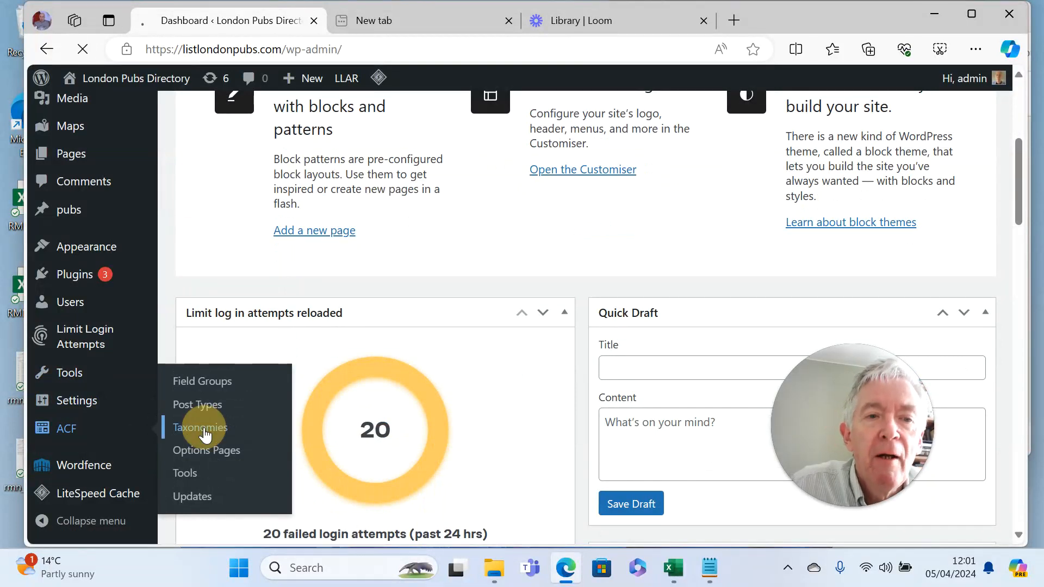
{"action": "left_click", "coordinate": [200, 427]}
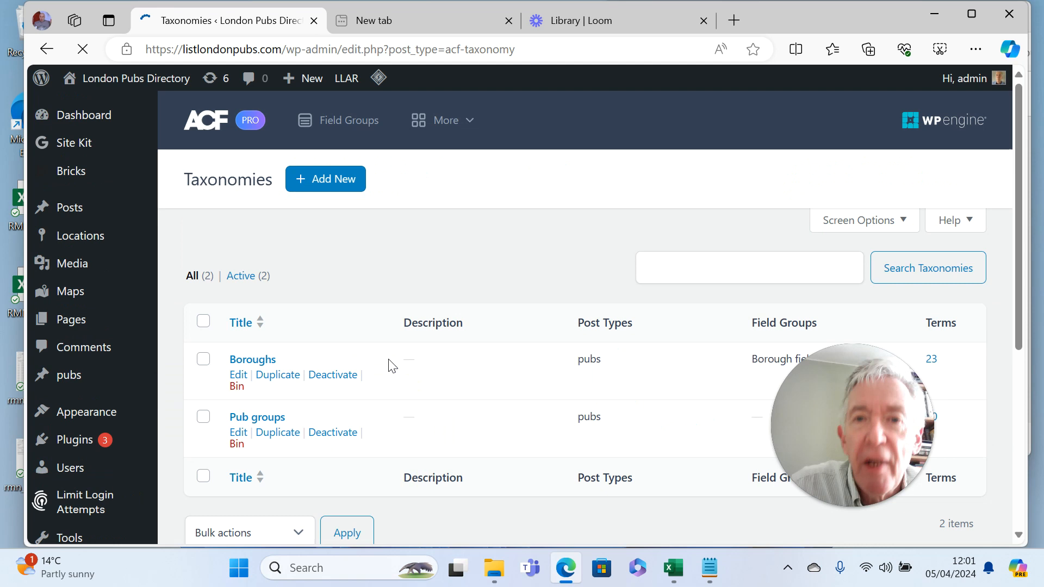
{"action": "mouse_move", "coordinate": [382, 430]}
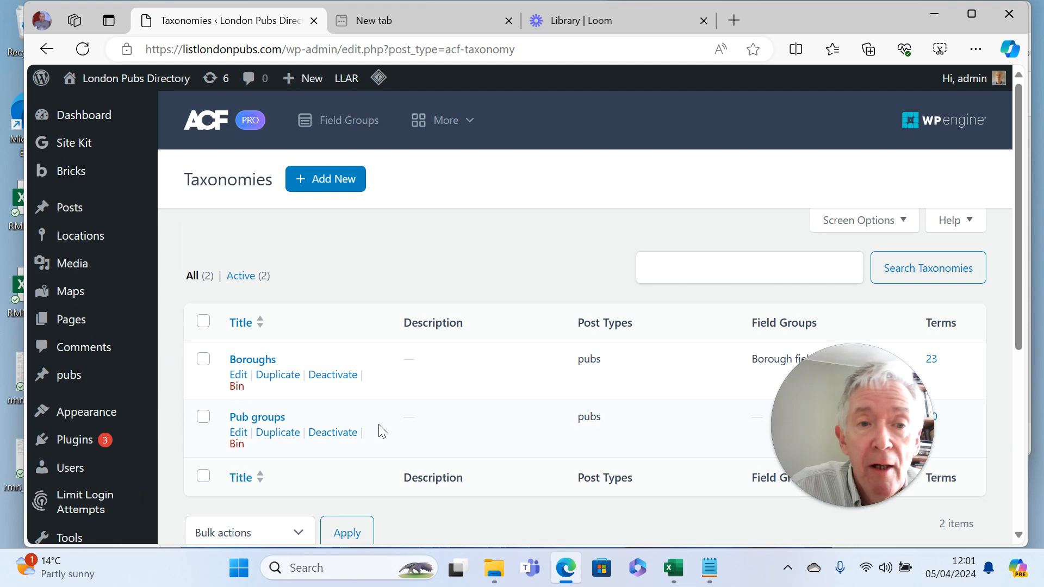
{"action": "mouse_move", "coordinate": [263, 425]}
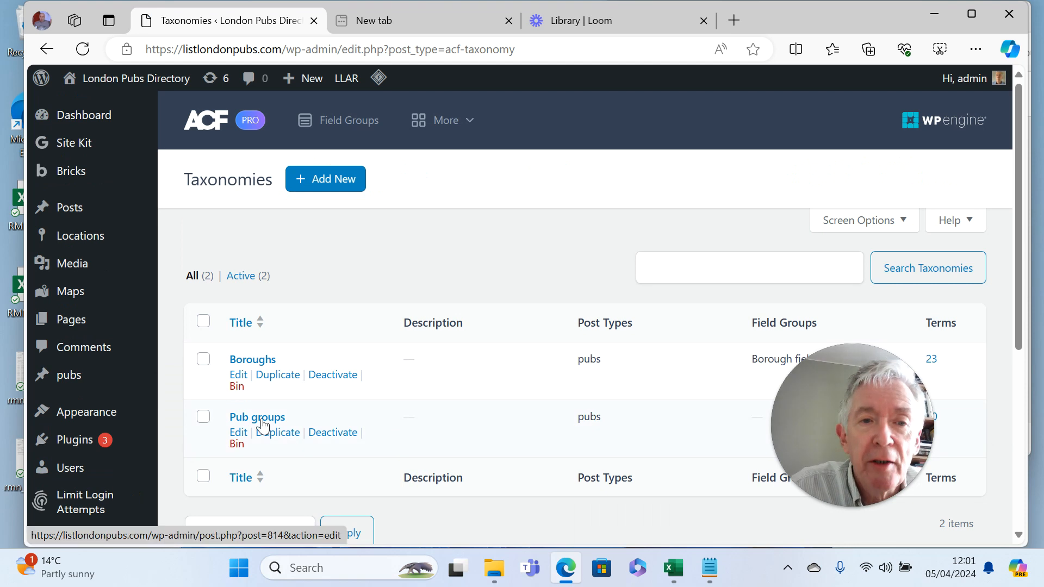
Review the Pub groups taxonomy settings in ACF
{"action": "left_click", "coordinate": [238, 431]}
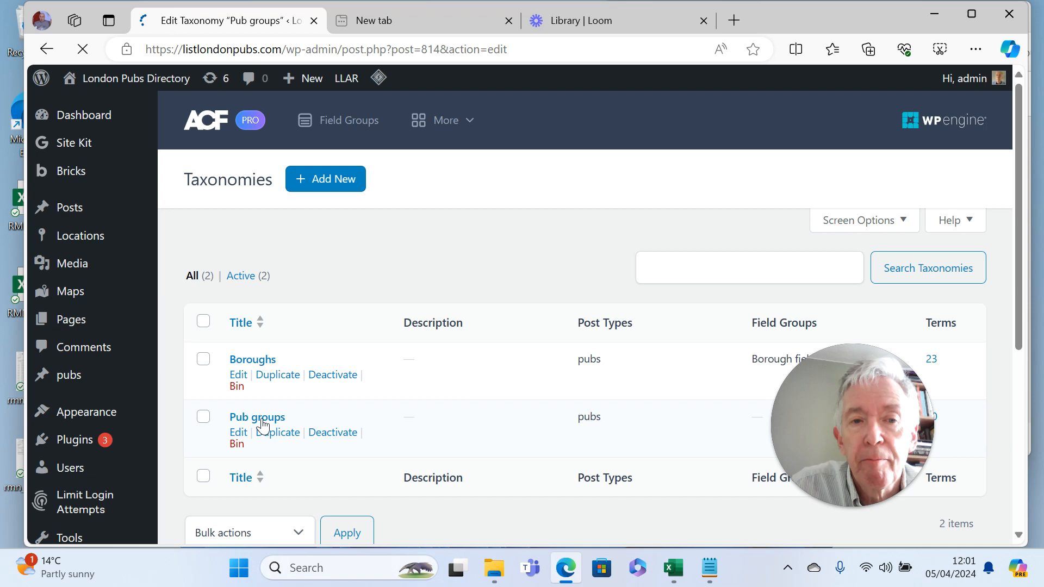
{"action": "left_click", "coordinate": [238, 432]}
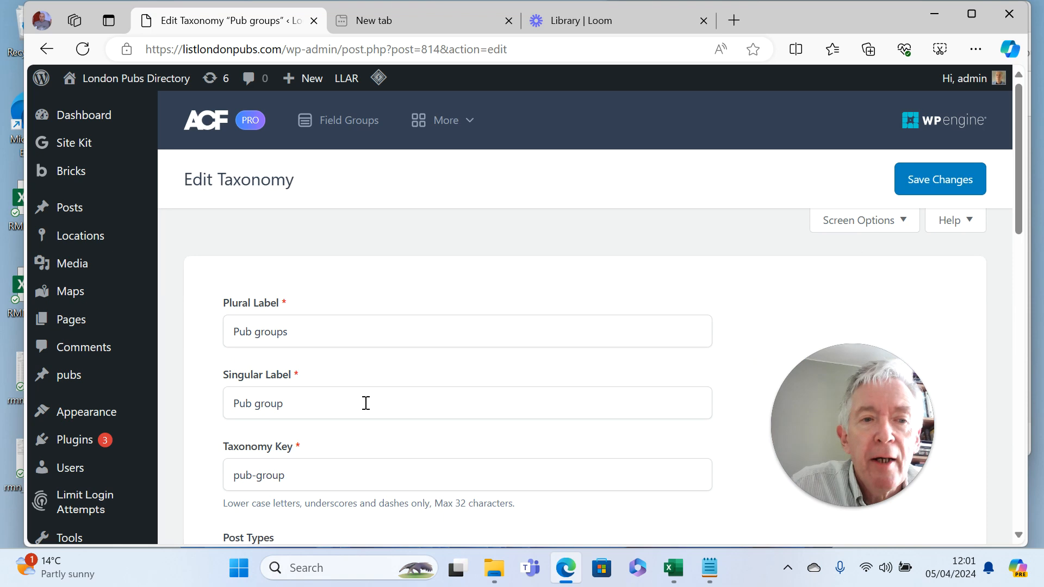
{"action": "mouse_move", "coordinate": [546, 454]}
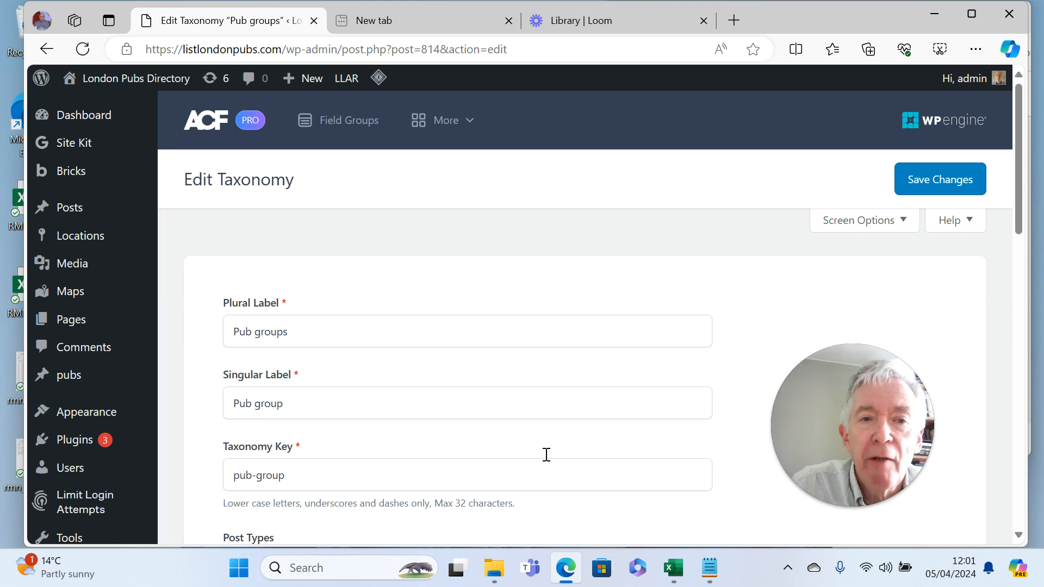
{"action": "scroll", "scroll_direction": "down", "scroll_amount": 3}
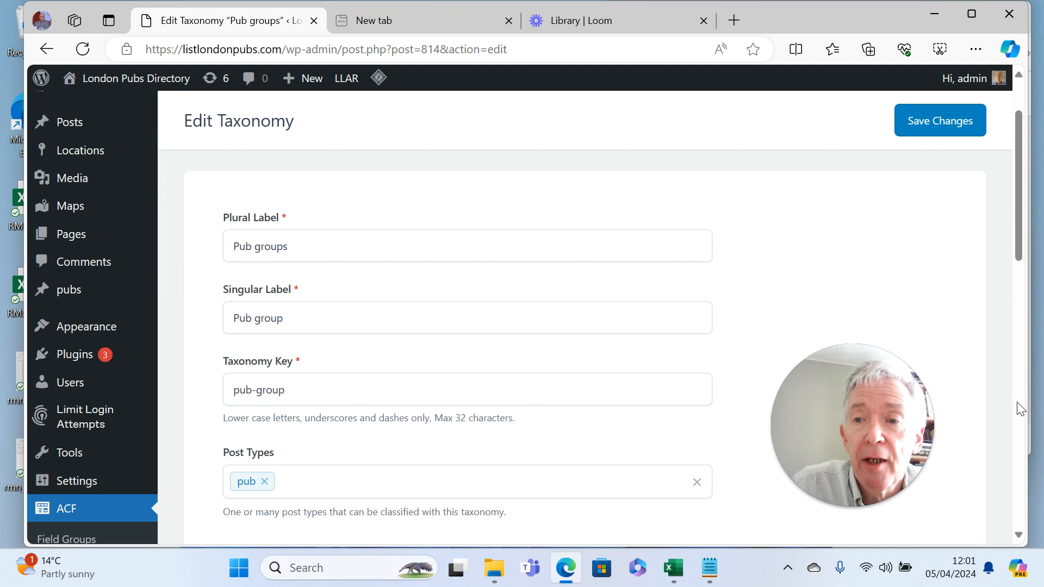
{"action": "scroll", "scroll_direction": "down", "scroll_amount": 3}
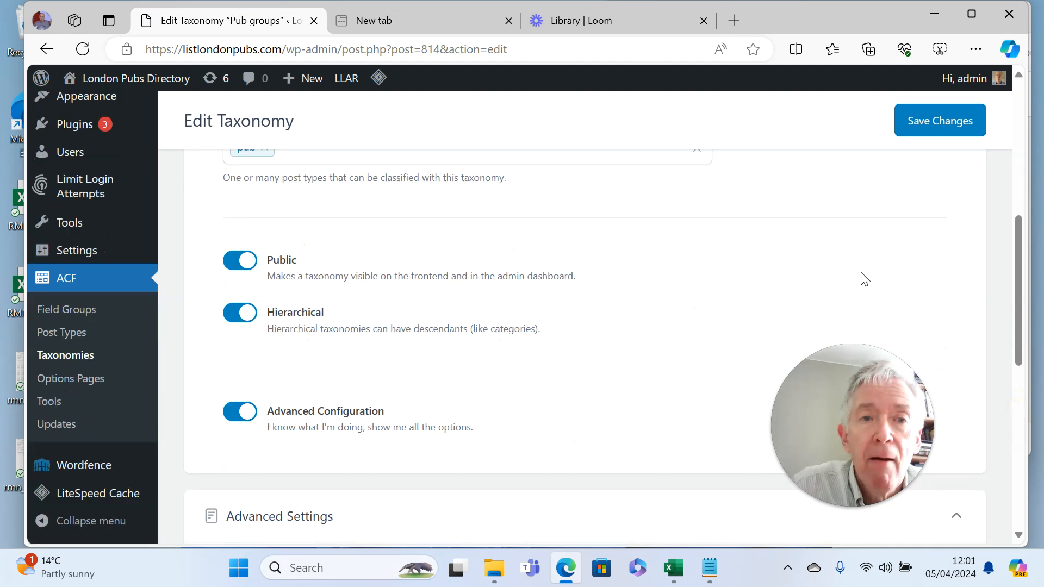
{"action": "mouse_move", "coordinate": [1028, 151]}
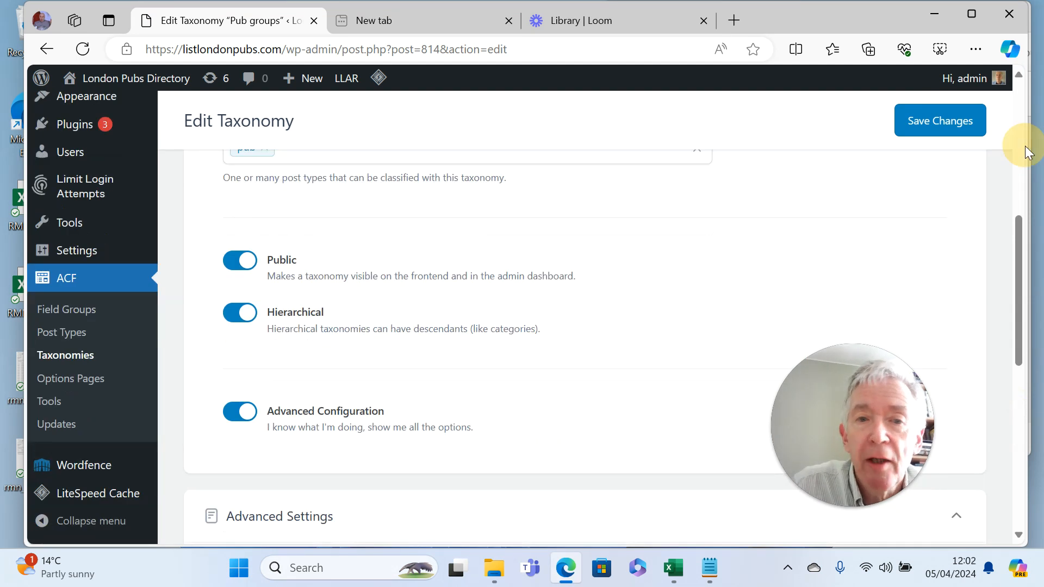
{"action": "mouse_move", "coordinate": [1022, 90]}
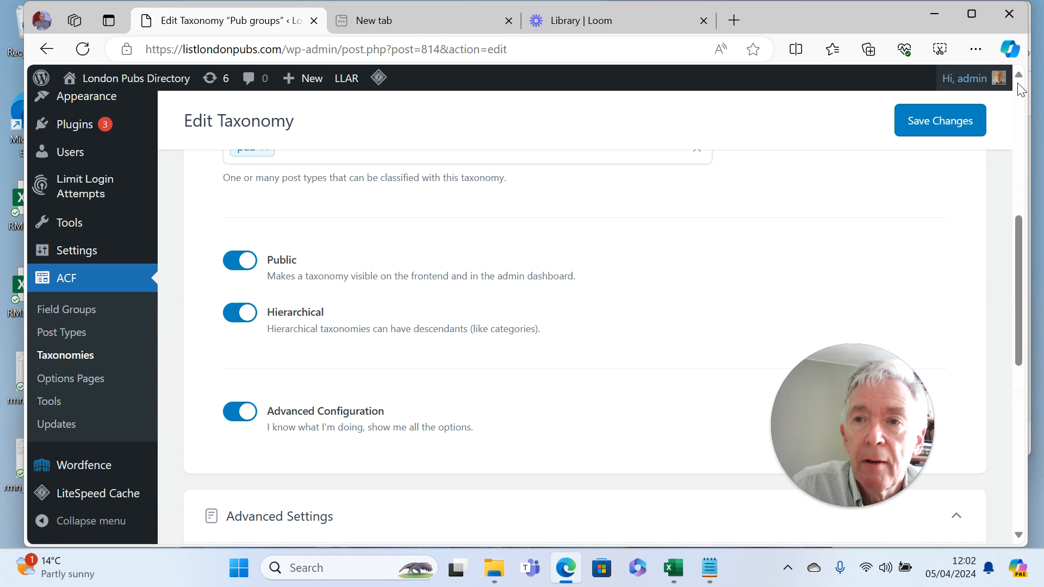
{"action": "scroll", "scroll_direction": "up", "scroll_amount": 3}
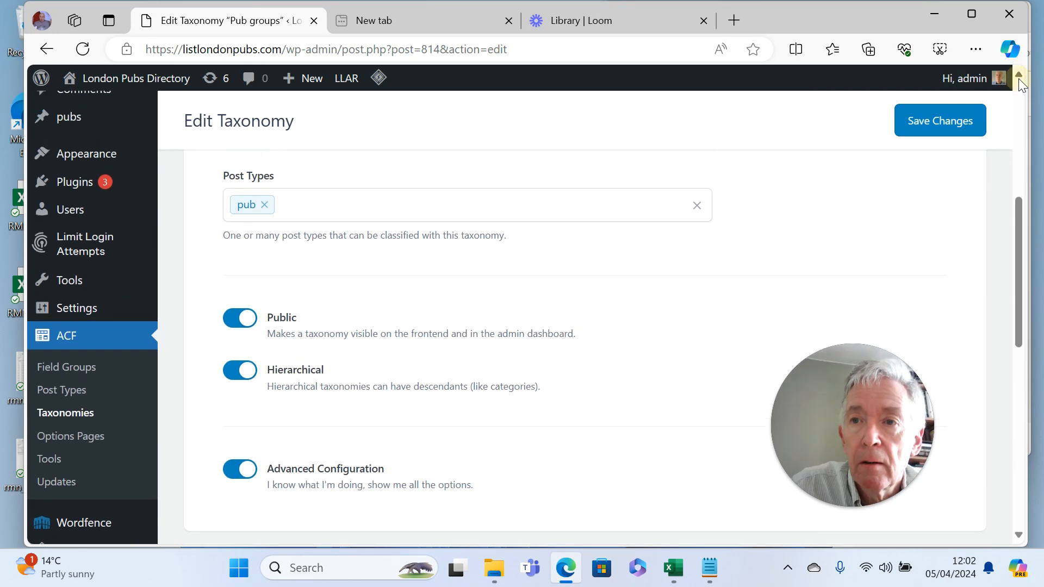
{"action": "scroll", "scroll_direction": "up", "scroll_amount": 3}
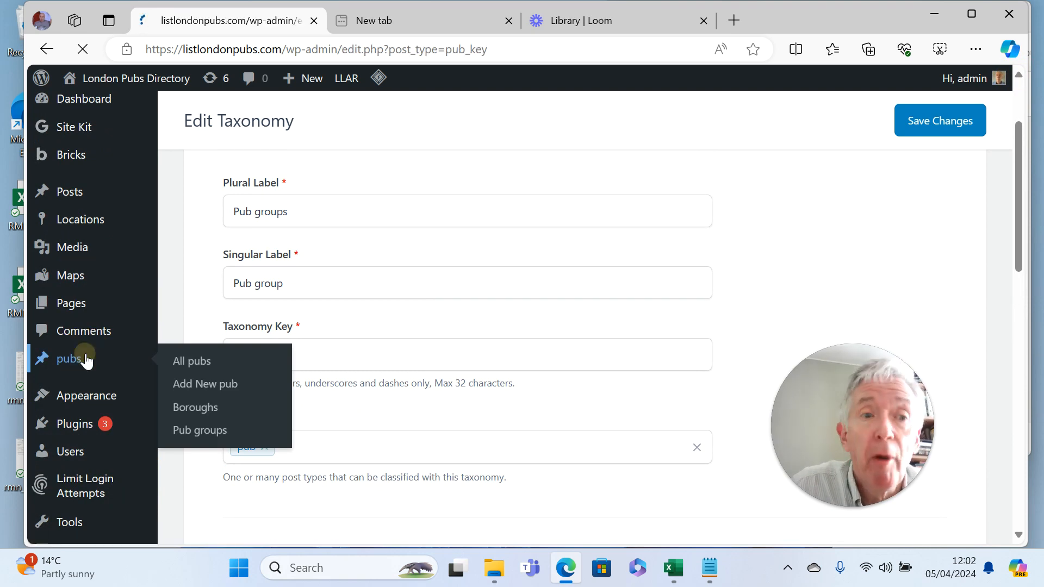
Show the All pubs list, then head to the Pub groups terms page
{"action": "left_click", "coordinate": [191, 360]}
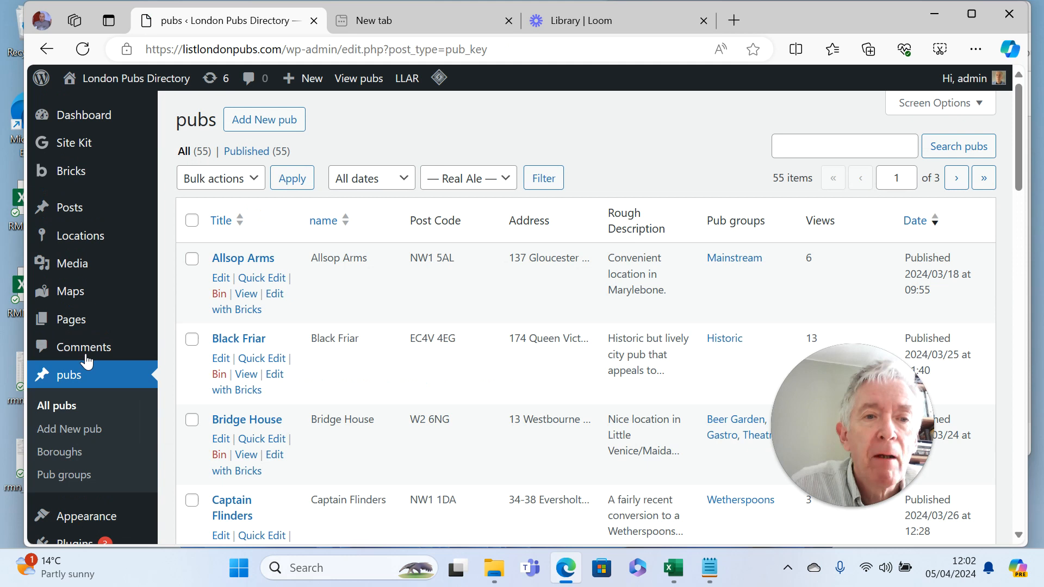
{"action": "mouse_move", "coordinate": [64, 475]}
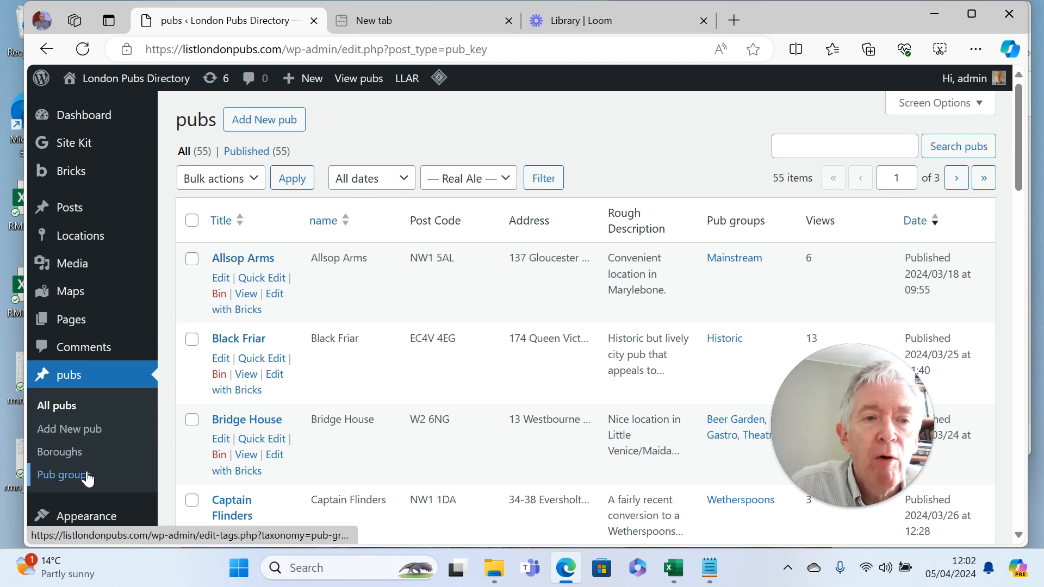
{"action": "left_click", "coordinate": [65, 476]}
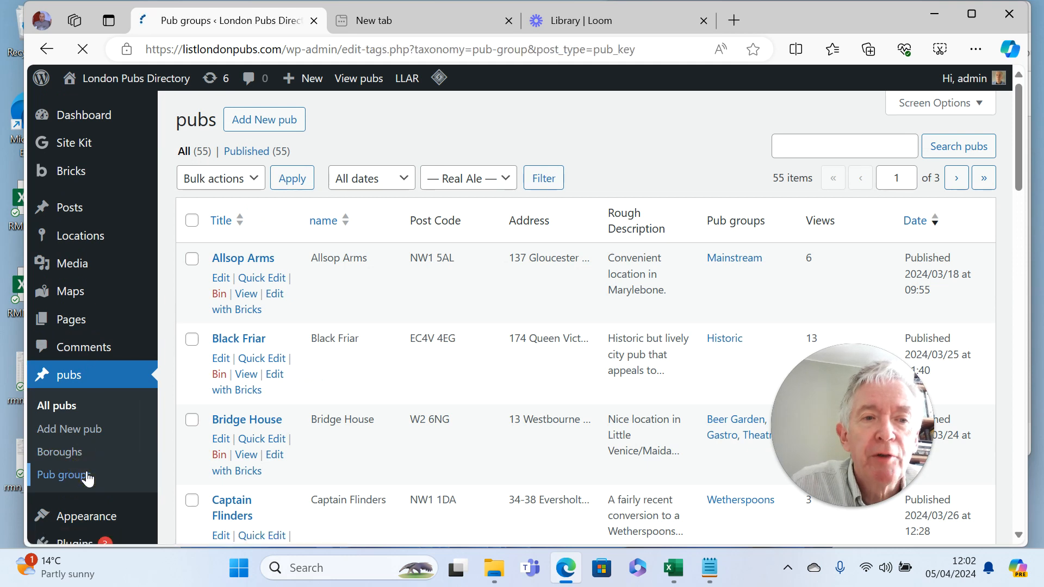
{"action": "left_click", "coordinate": [65, 475]}
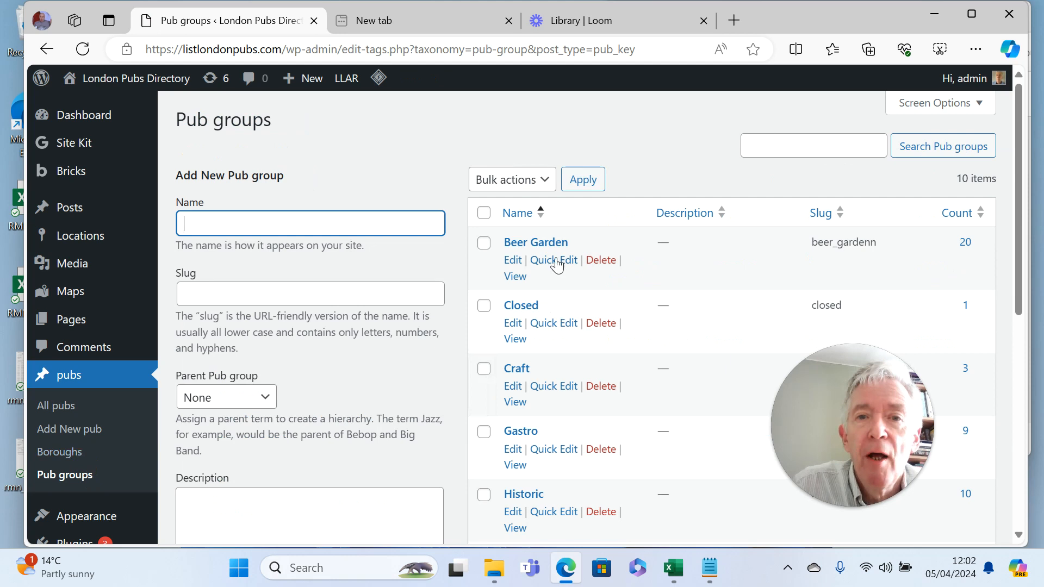
{"action": "mouse_move", "coordinate": [521, 304]}
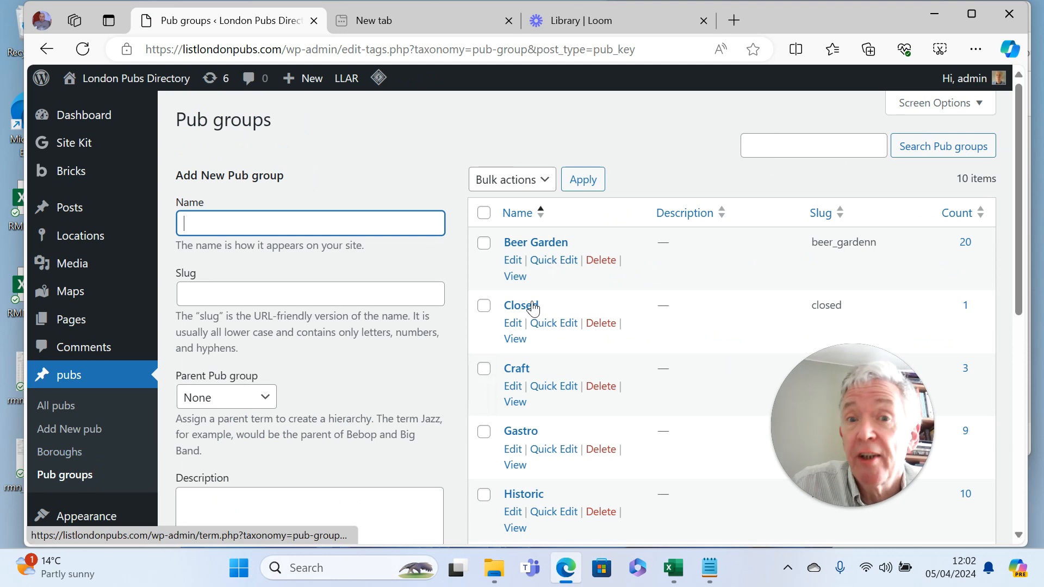
{"action": "mouse_move", "coordinate": [542, 457]}
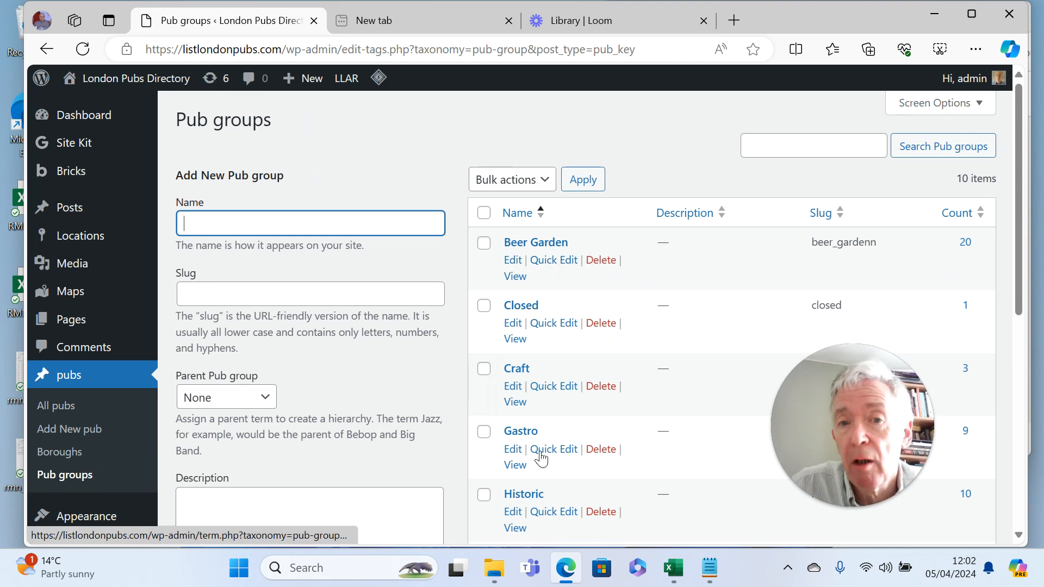
{"action": "scroll", "scroll_direction": "down", "scroll_amount": 3}
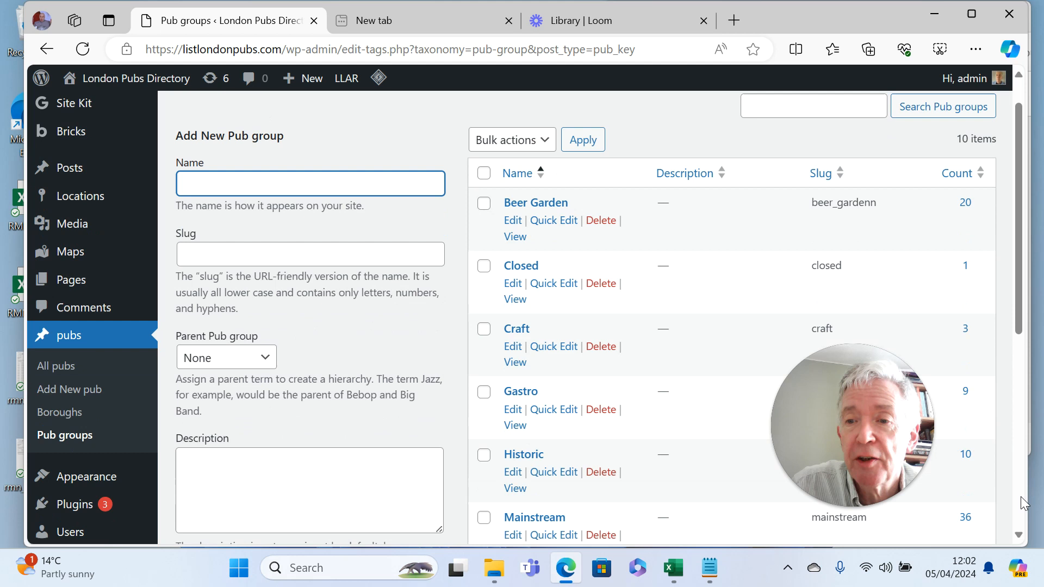
{"action": "scroll", "scroll_direction": "down", "scroll_amount": 3}
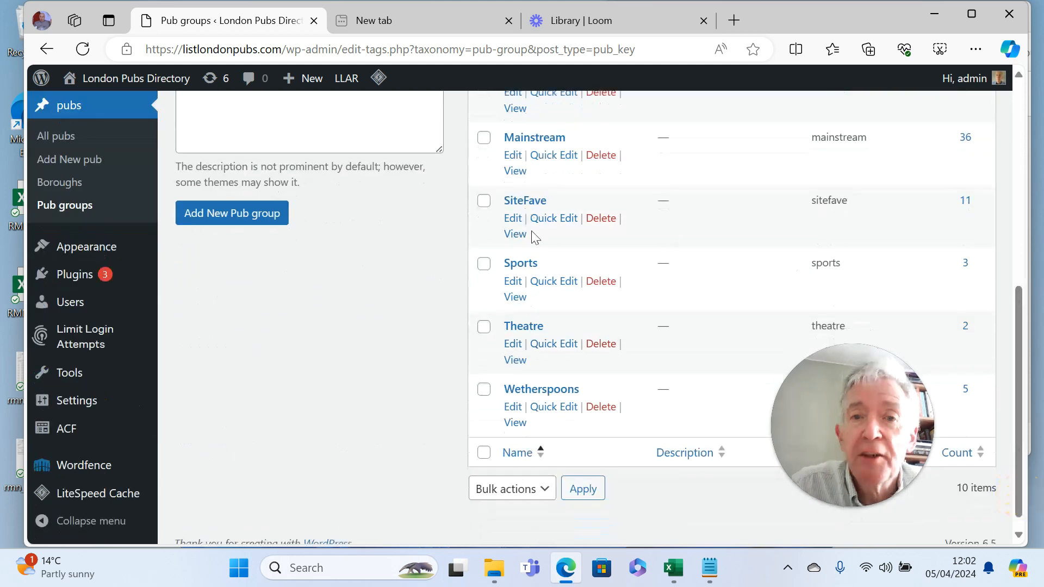
{"action": "mouse_move", "coordinate": [533, 336]}
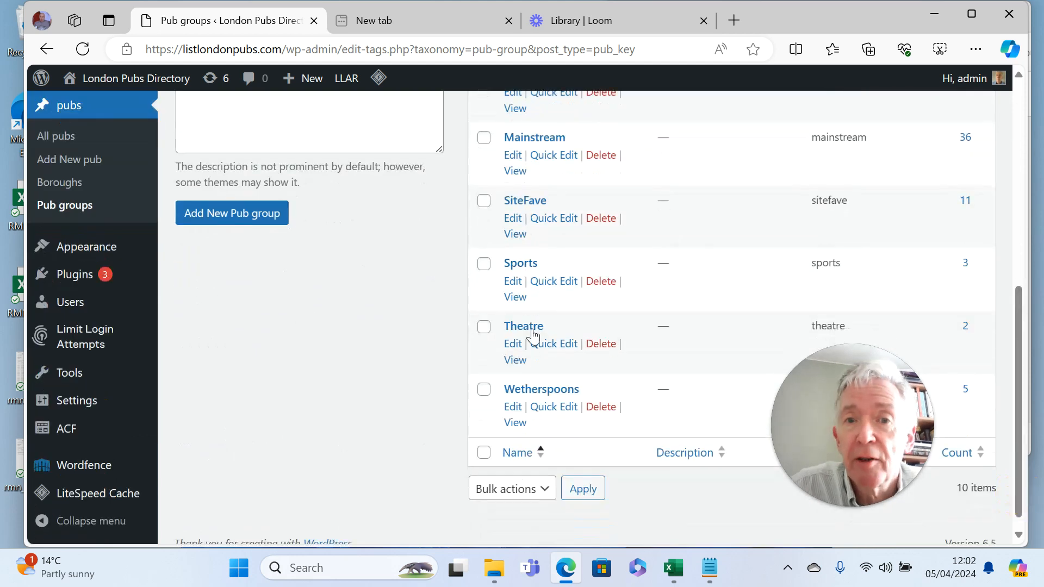
{"action": "mouse_move", "coordinate": [387, 361]}
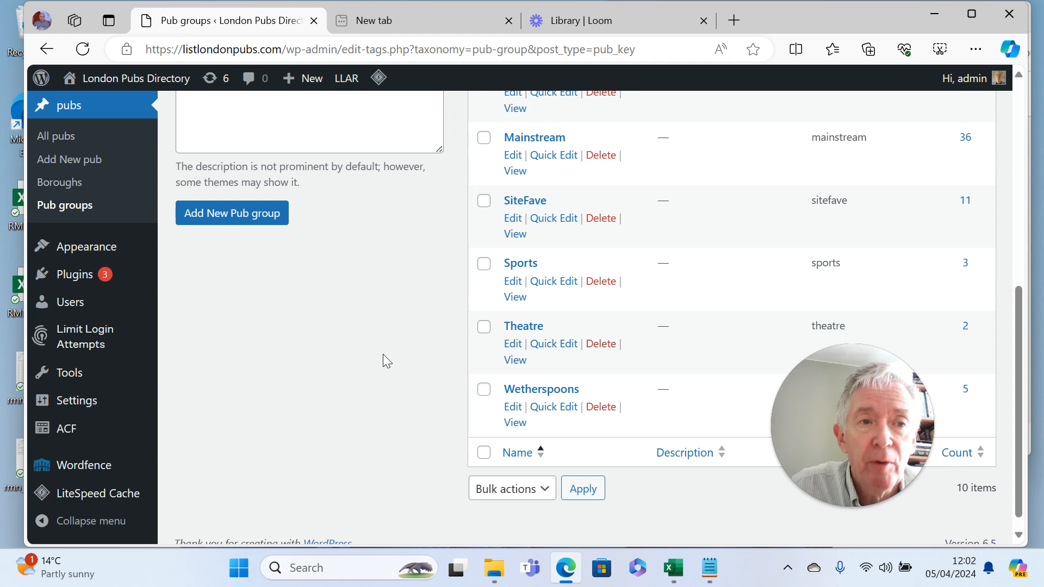
{"action": "mouse_move", "coordinate": [70, 148]}
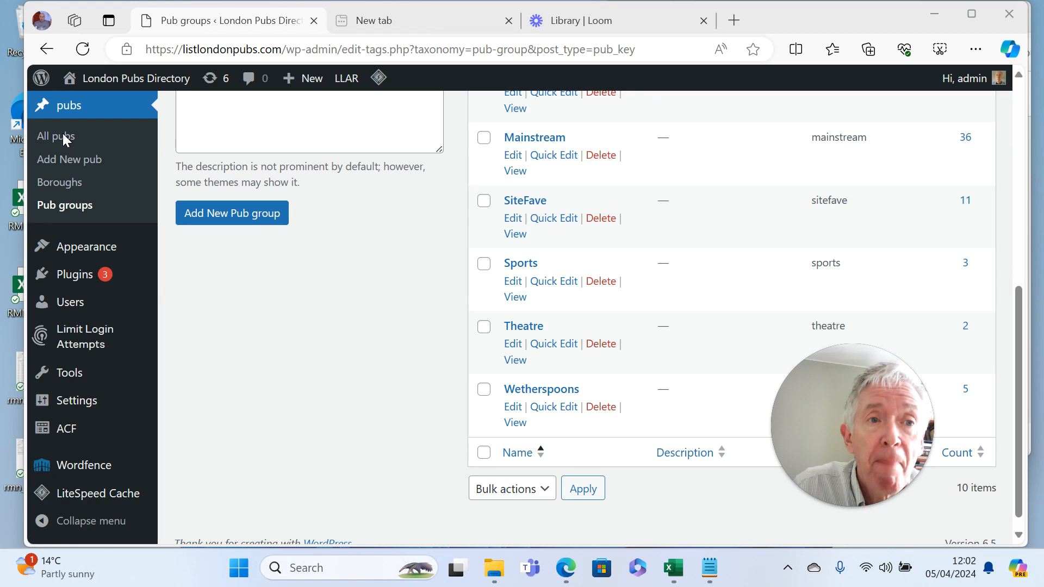
{"action": "mouse_move", "coordinate": [55, 136]}
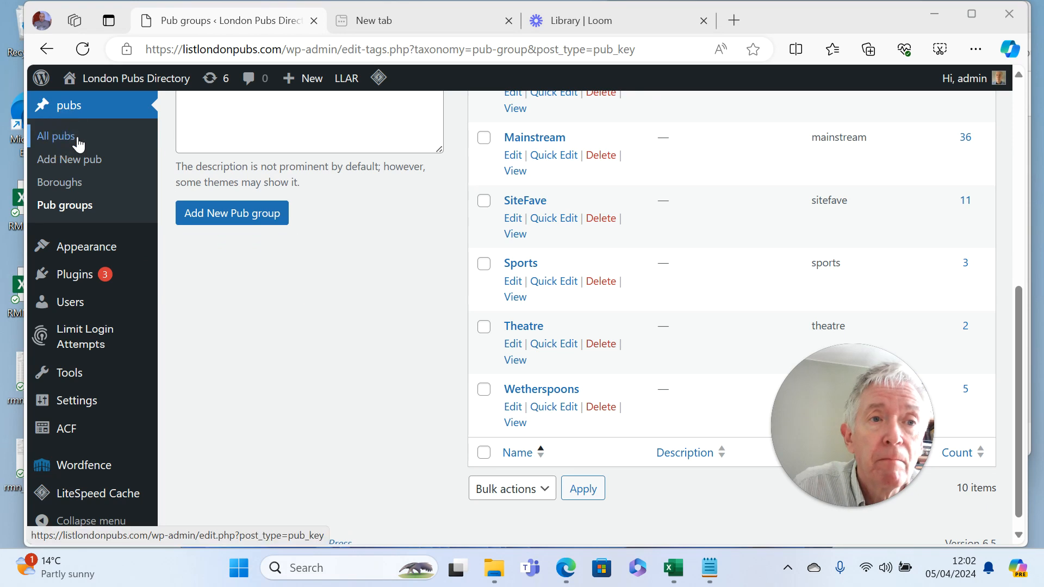
Bring up Quick Edit for Black Friar in the pubs list
{"action": "left_click", "coordinate": [55, 136]}
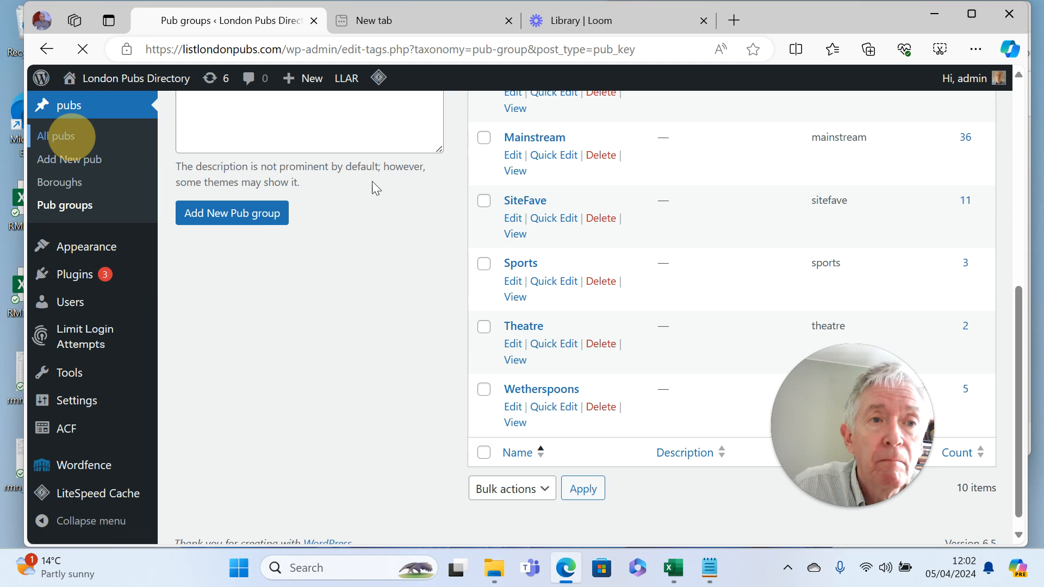
{"action": "left_click", "coordinate": [58, 136]}
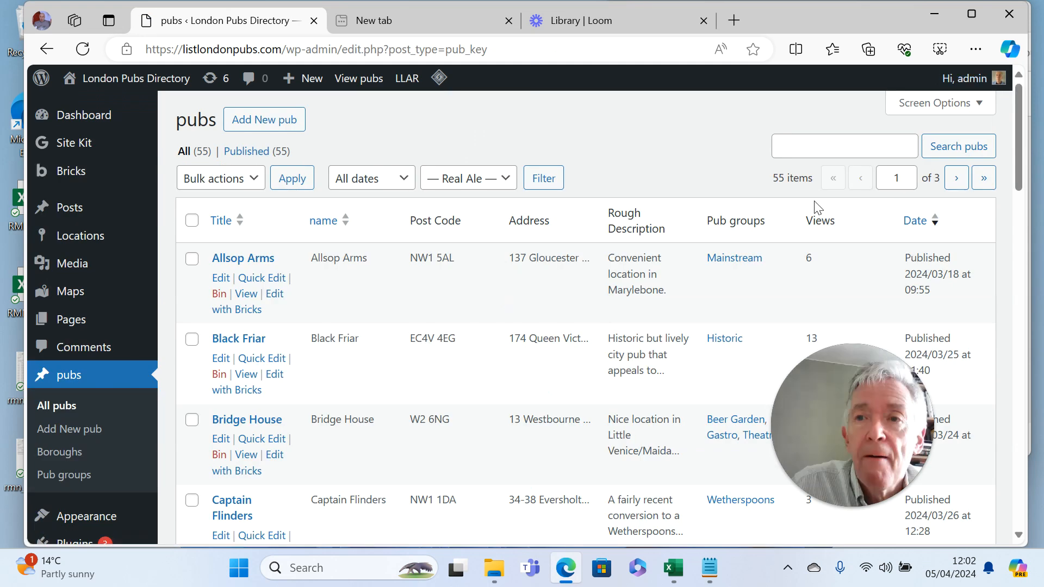
{"action": "mouse_move", "coordinate": [275, 370]}
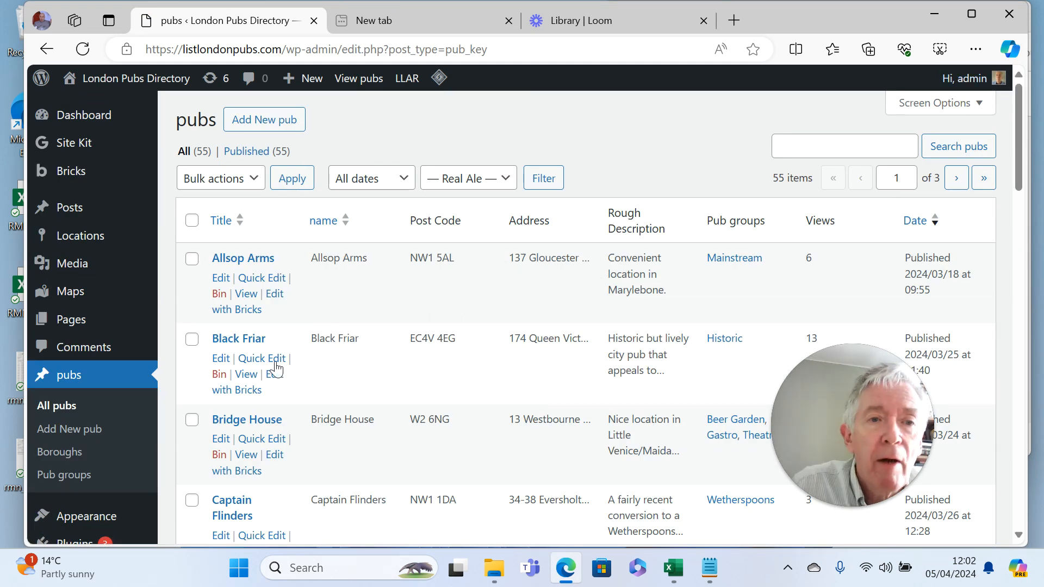
{"action": "left_click", "coordinate": [261, 357]}
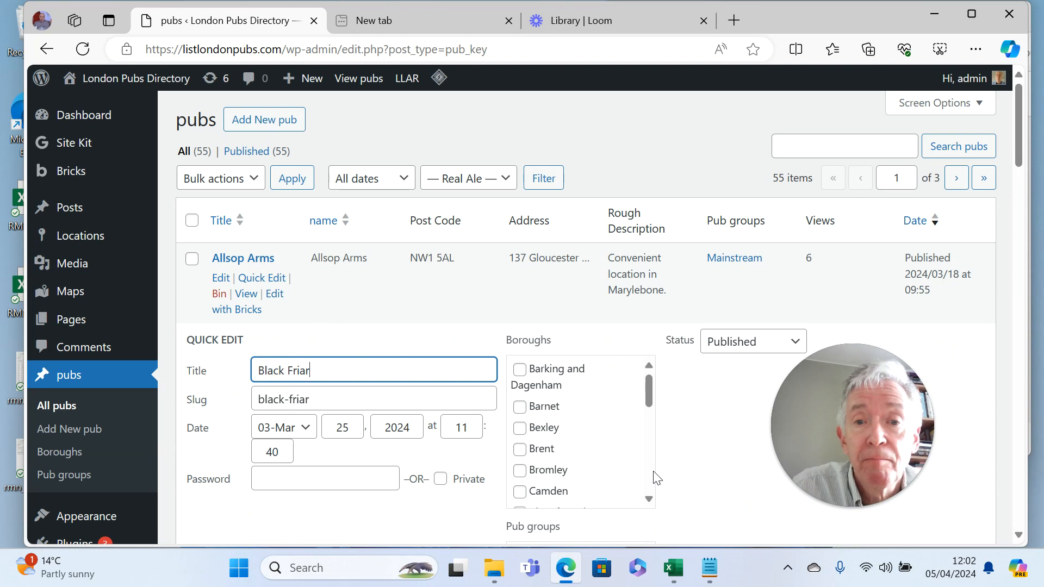
Tick Historic in Black Friar's Pub groups checklist
{"action": "scroll", "scroll_direction": "down", "scroll_amount": 3}
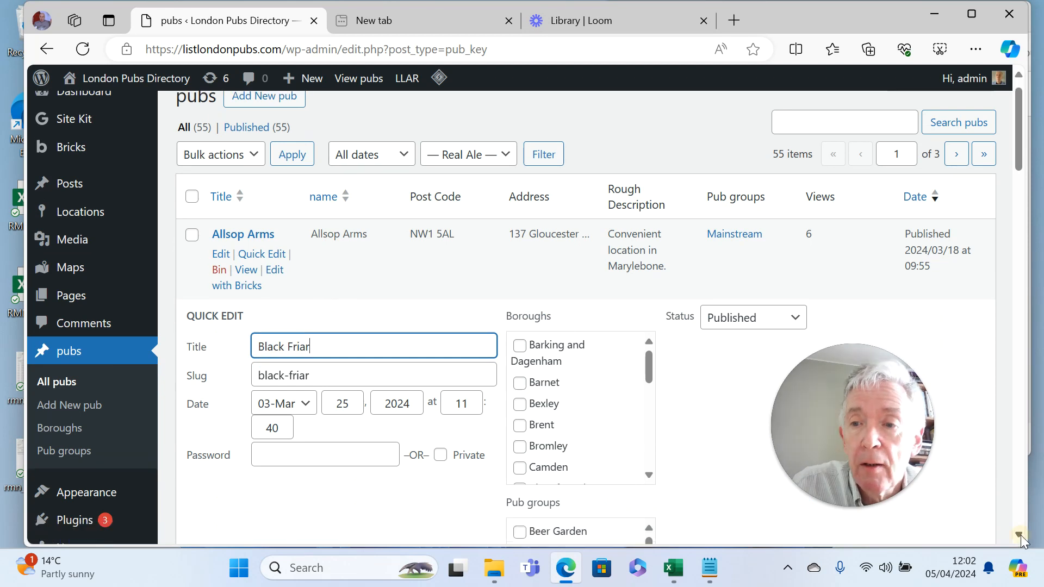
{"action": "scroll", "scroll_direction": "down", "scroll_amount": 3}
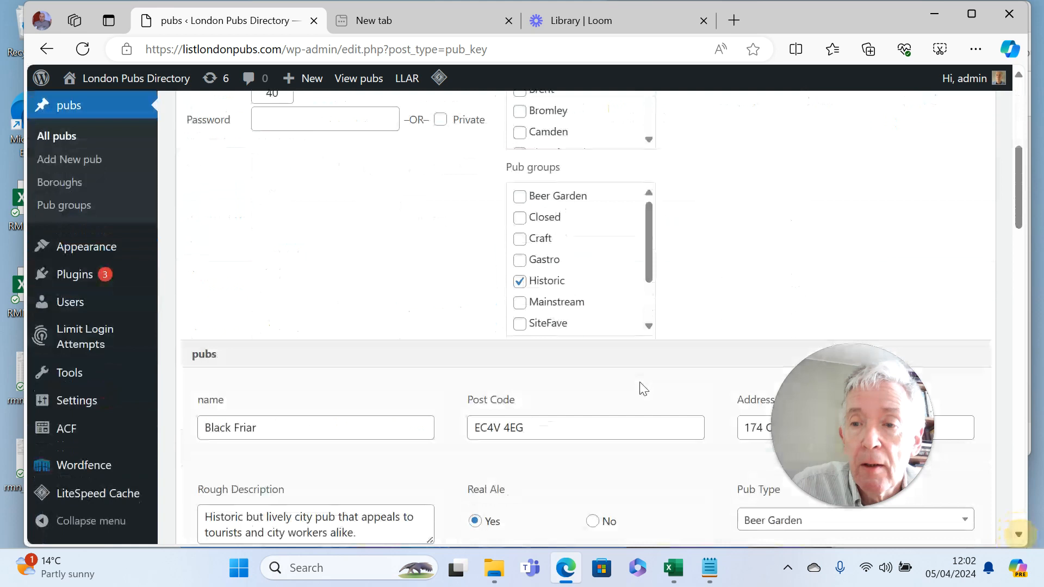
{"action": "scroll", "scroll_direction": "down", "scroll_amount": 3}
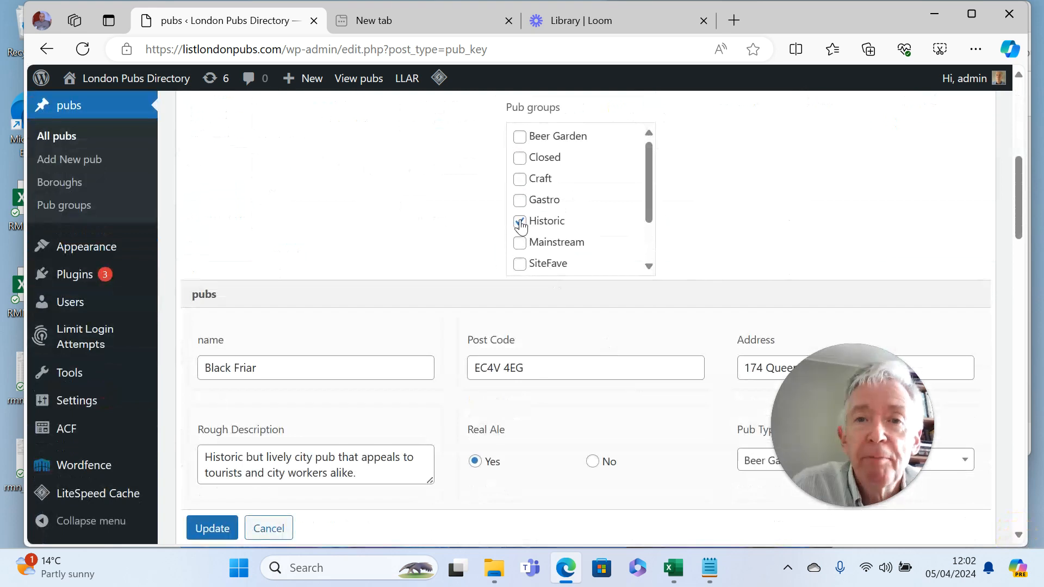
{"action": "left_click", "coordinate": [520, 221]}
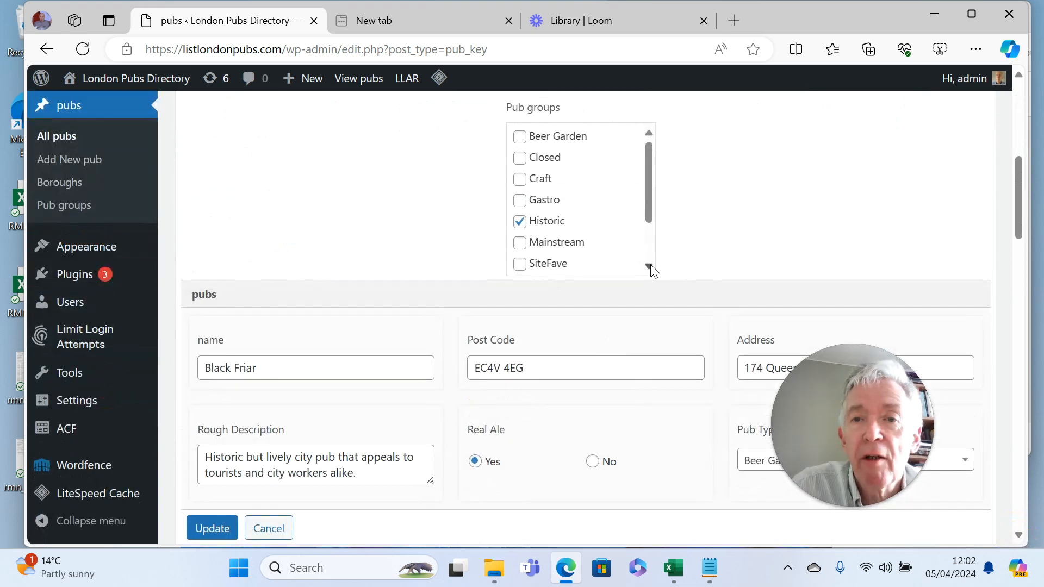
{"action": "scroll", "scroll_direction": "down", "scroll_amount": 3}
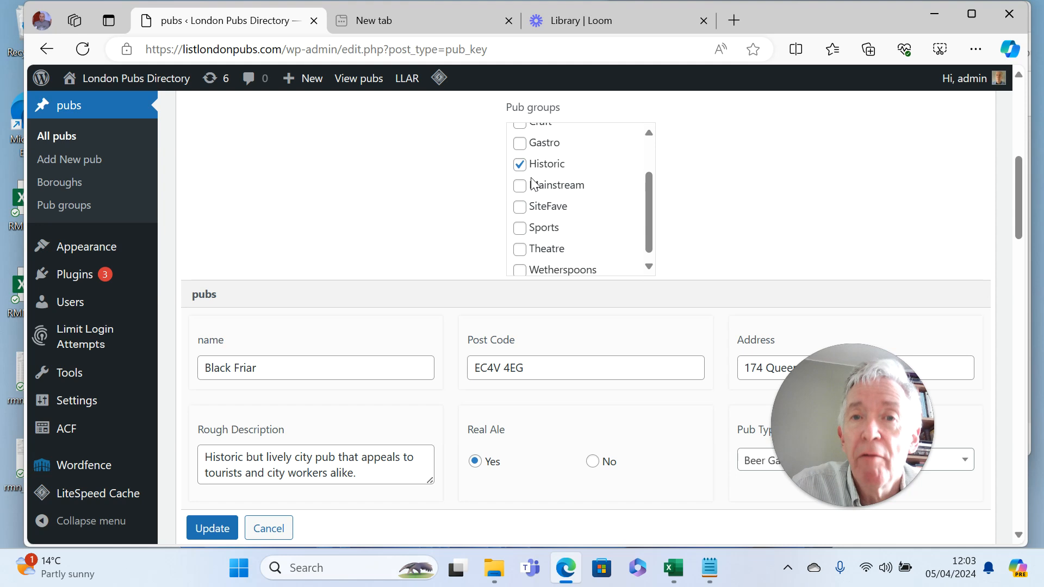
{"action": "mouse_move", "coordinate": [339, 212]}
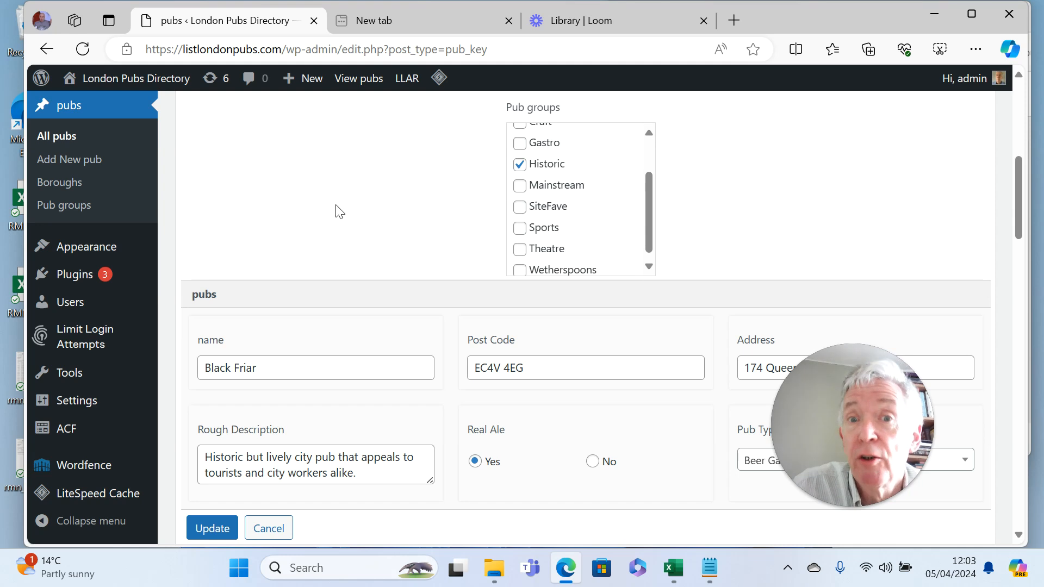
{"action": "mouse_move", "coordinate": [100, 432]}
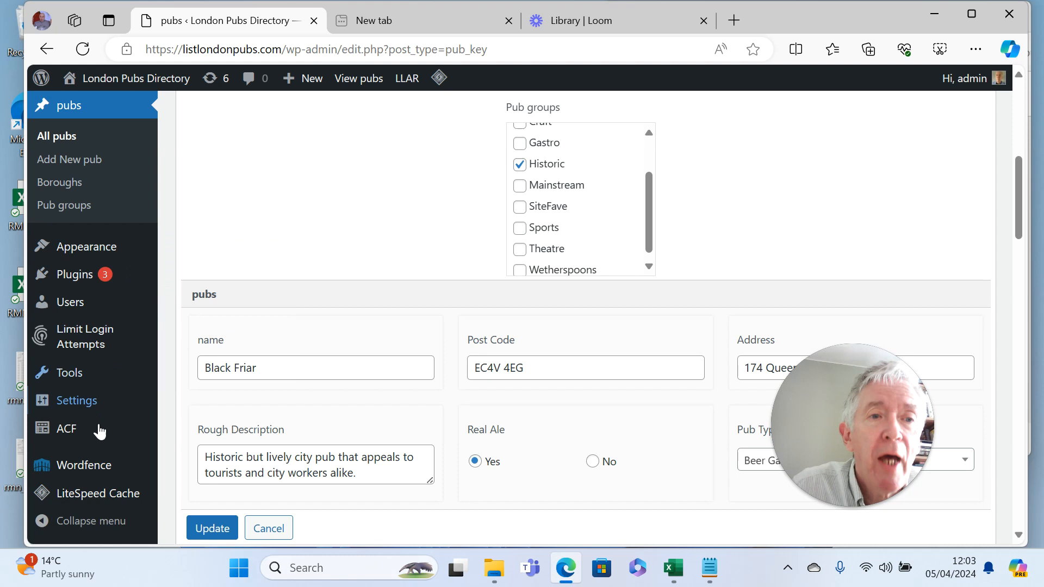
{"action": "mouse_move", "coordinate": [120, 223]}
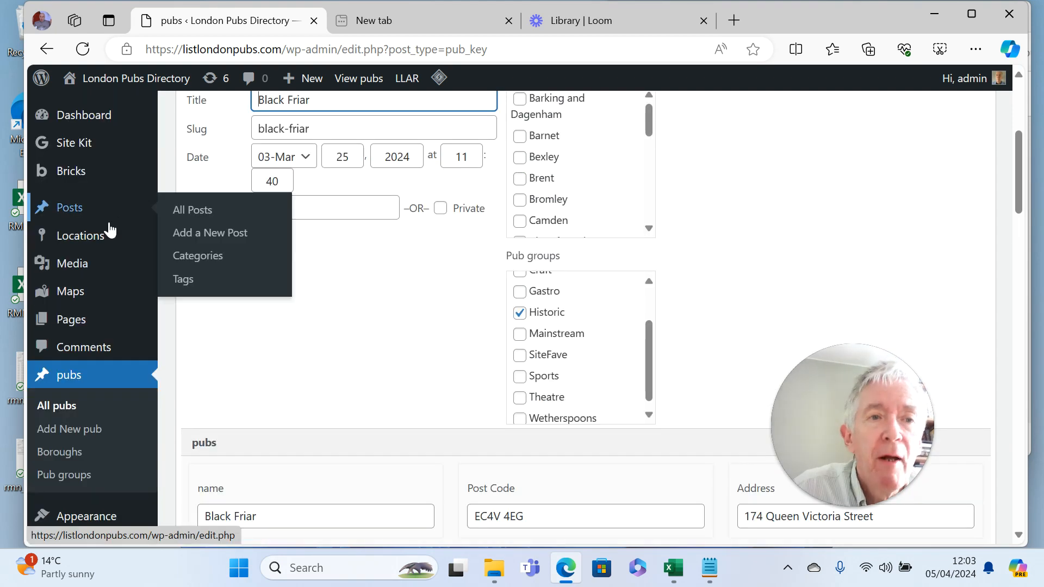
{"action": "mouse_move", "coordinate": [71, 319]}
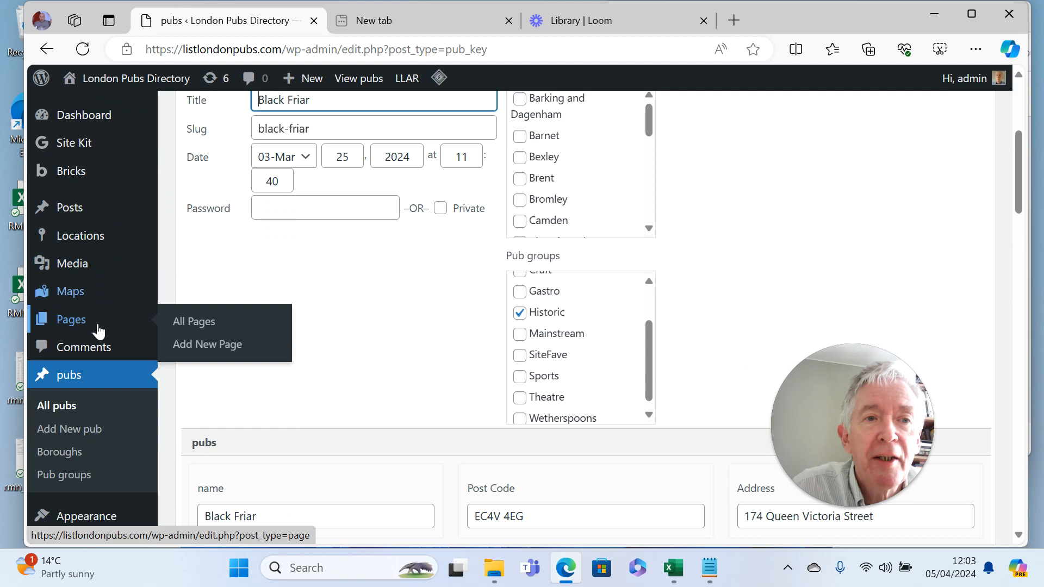
Edit the Pub Grouping page with Bricks from the Pages list
{"action": "left_click", "coordinate": [194, 321]}
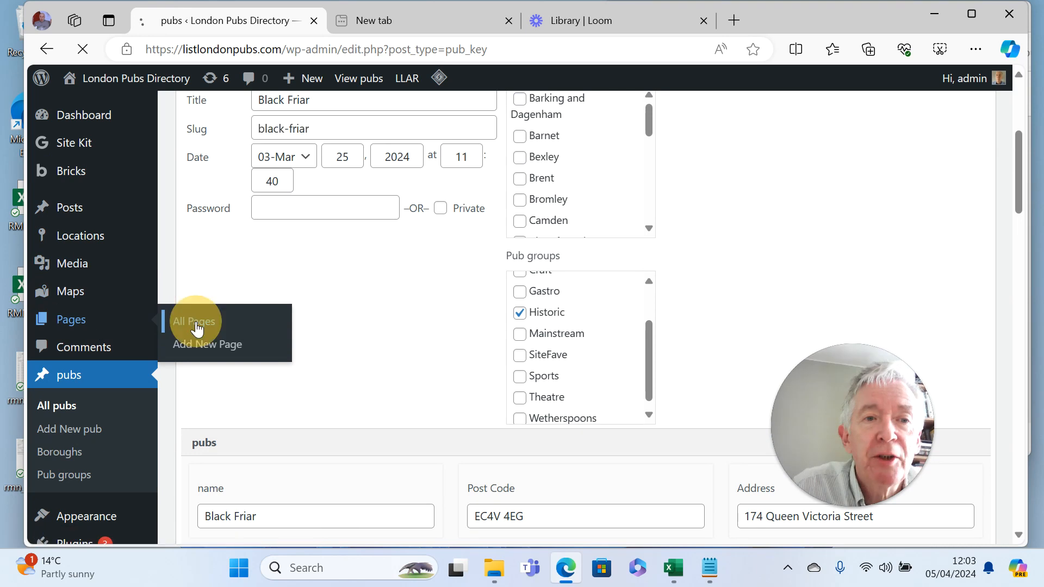
{"action": "left_click", "coordinate": [196, 321]}
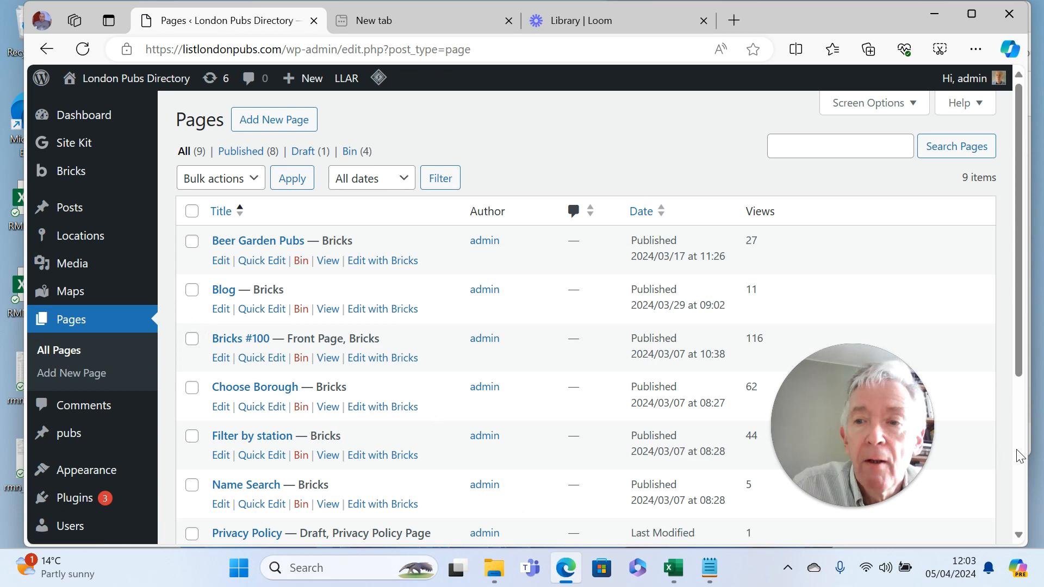
{"action": "scroll", "scroll_direction": "down", "scroll_amount": 3}
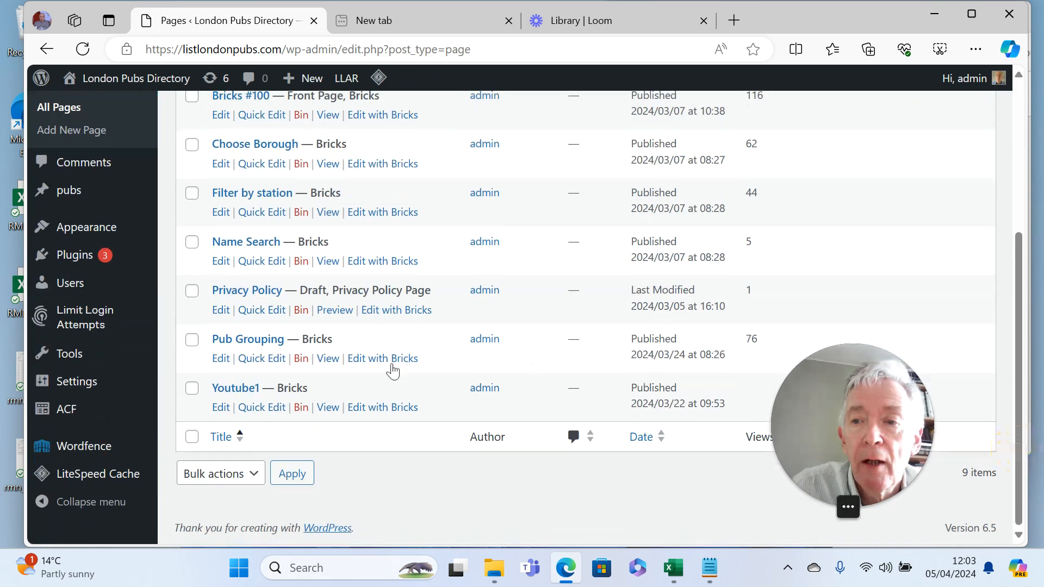
{"action": "left_click", "coordinate": [382, 357]}
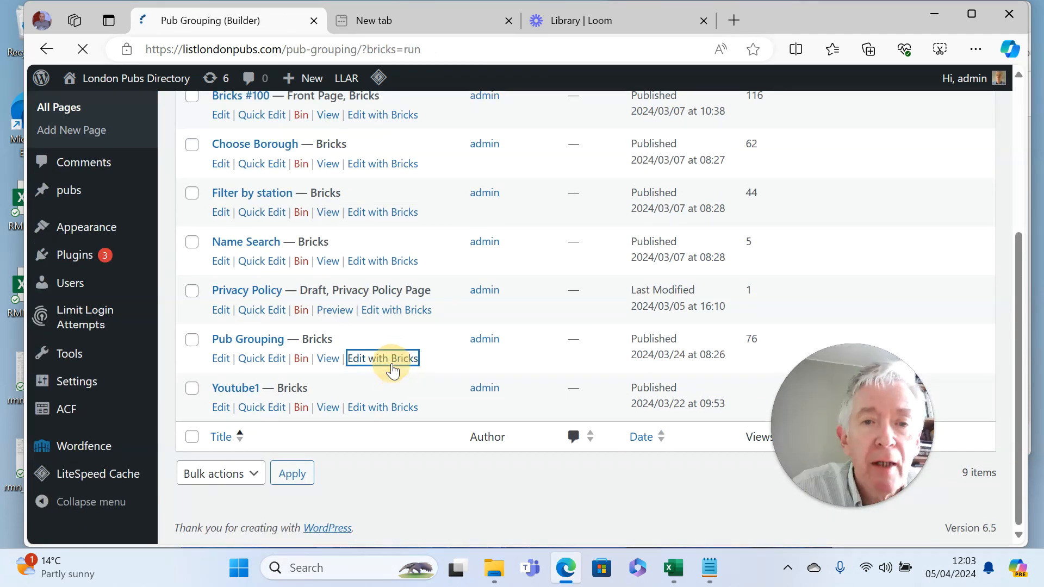
Inspect the Posts grid query — pubs ordered ascending by name, 80 per page — then close it
{"action": "left_click", "coordinate": [381, 358]}
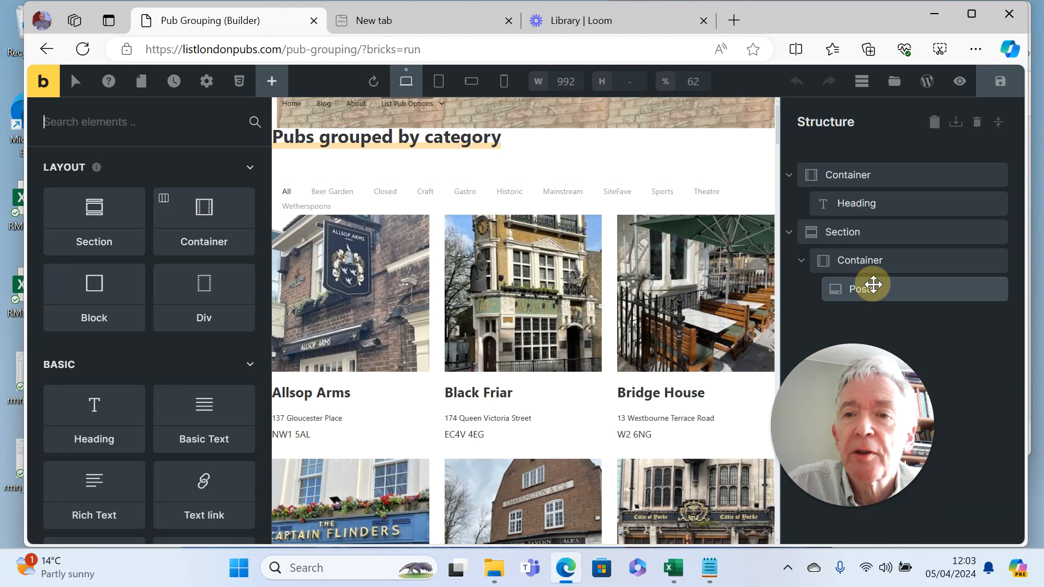
{"action": "left_click", "coordinate": [862, 288]}
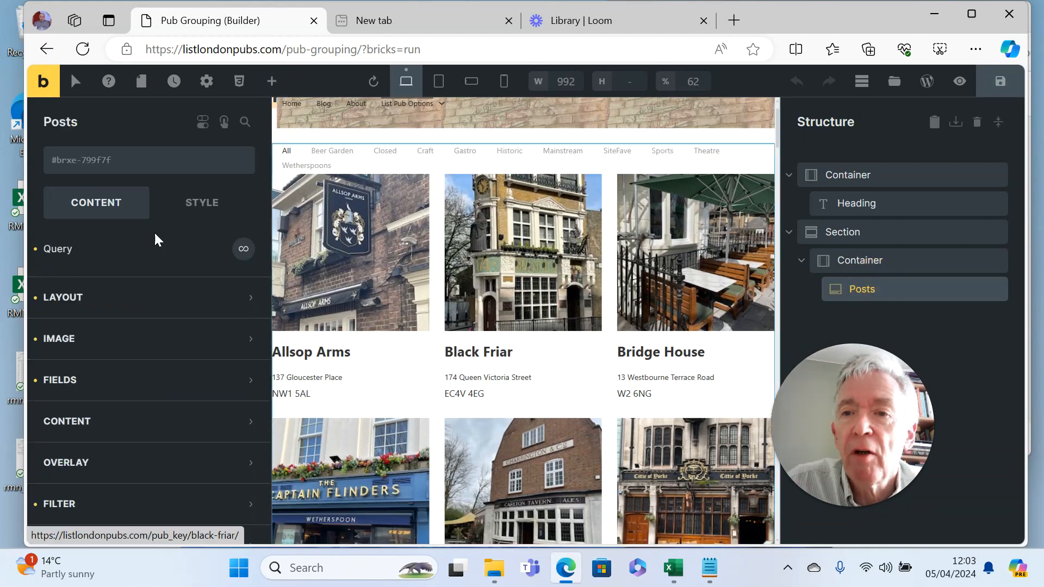
{"action": "left_click", "coordinate": [244, 248]}
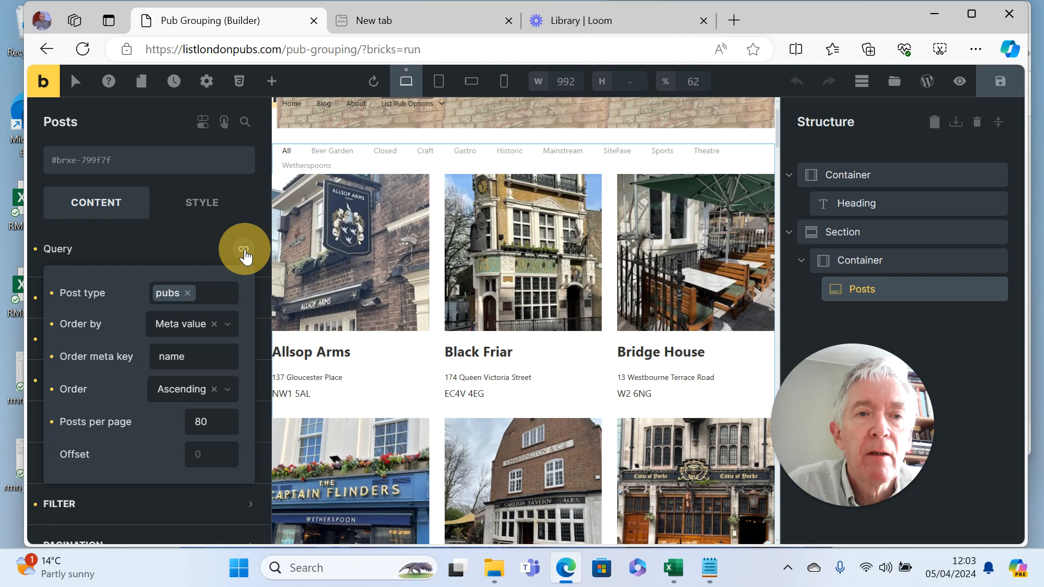
{"action": "left_click", "coordinate": [244, 249]}
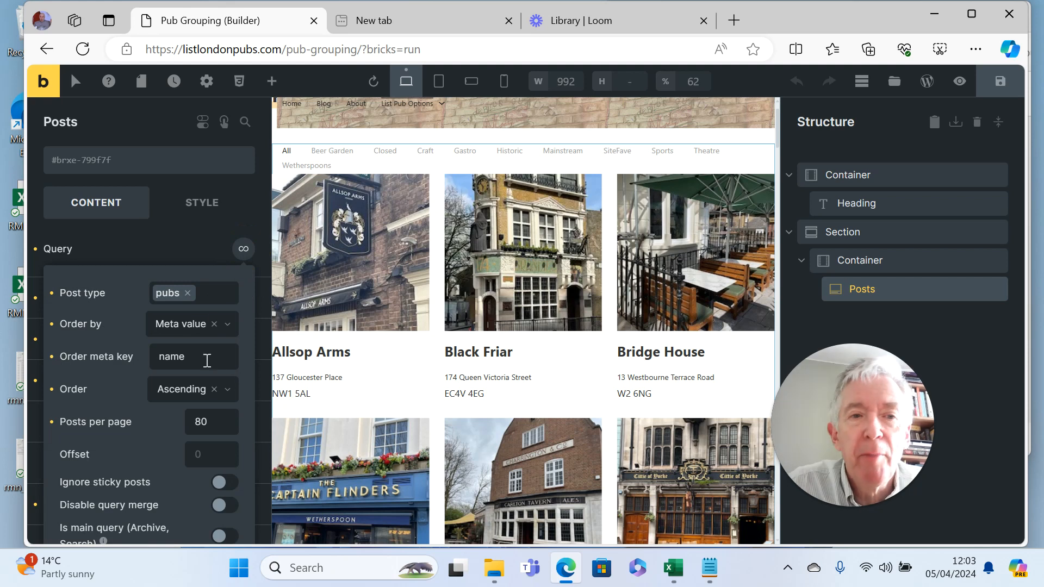
{"action": "mouse_move", "coordinate": [254, 388]}
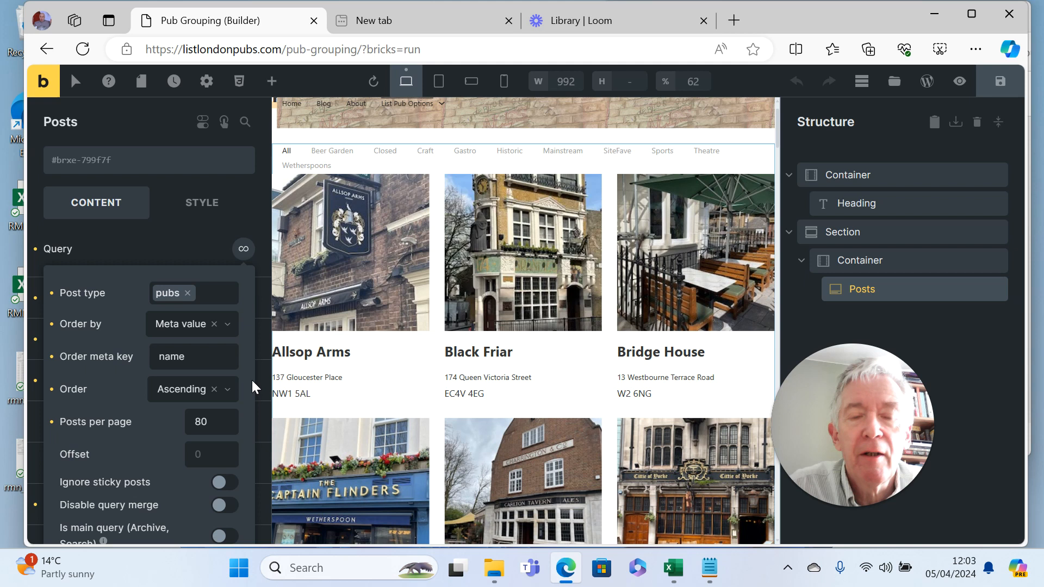
{"action": "scroll", "scroll_direction": "down", "scroll_amount": 3}
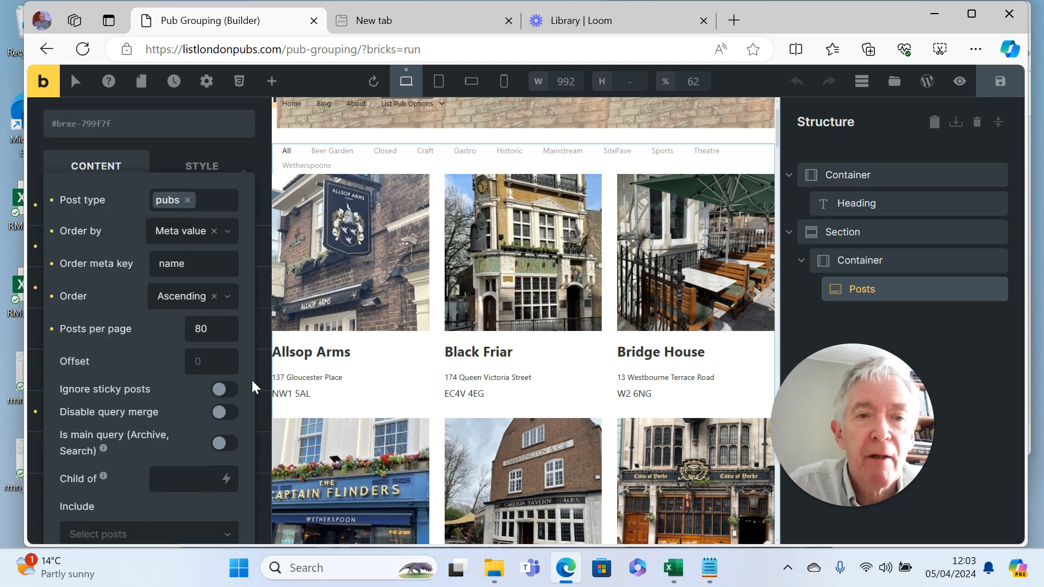
{"action": "scroll", "scroll_direction": "down", "scroll_amount": 3}
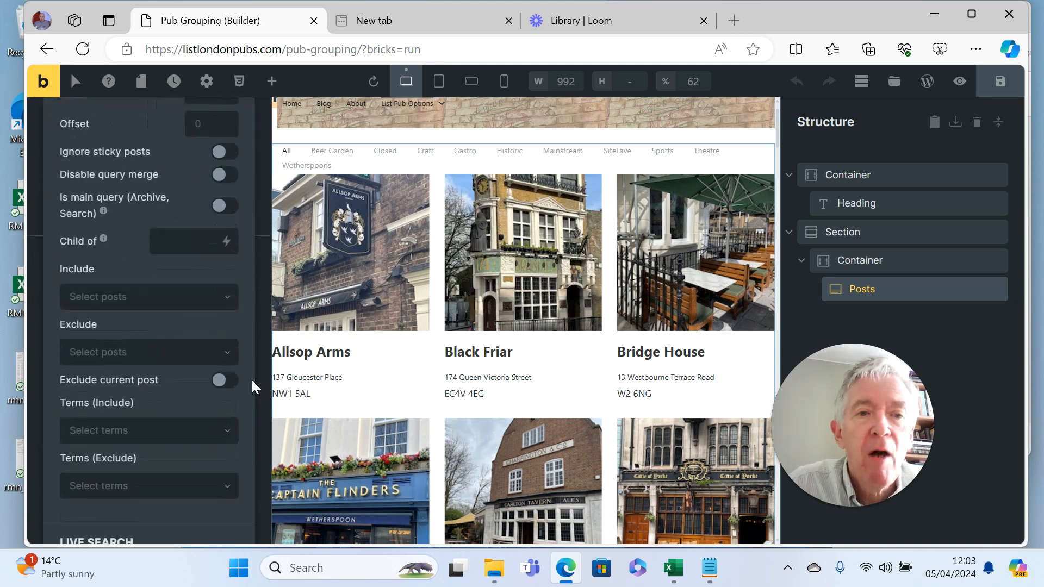
{"action": "scroll", "scroll_direction": "down", "scroll_amount": 3}
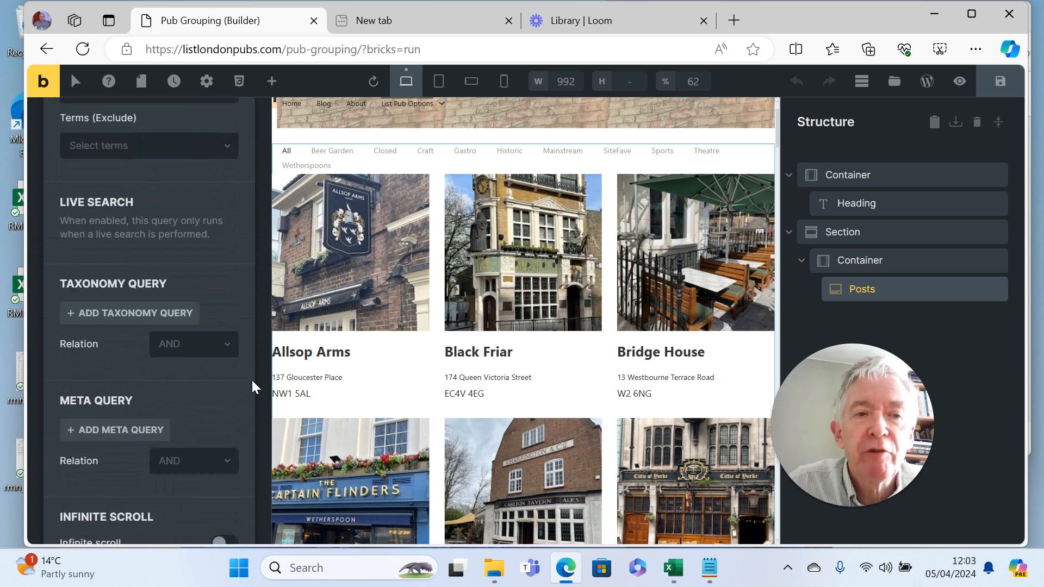
{"action": "scroll", "scroll_direction": "down", "scroll_amount": 3}
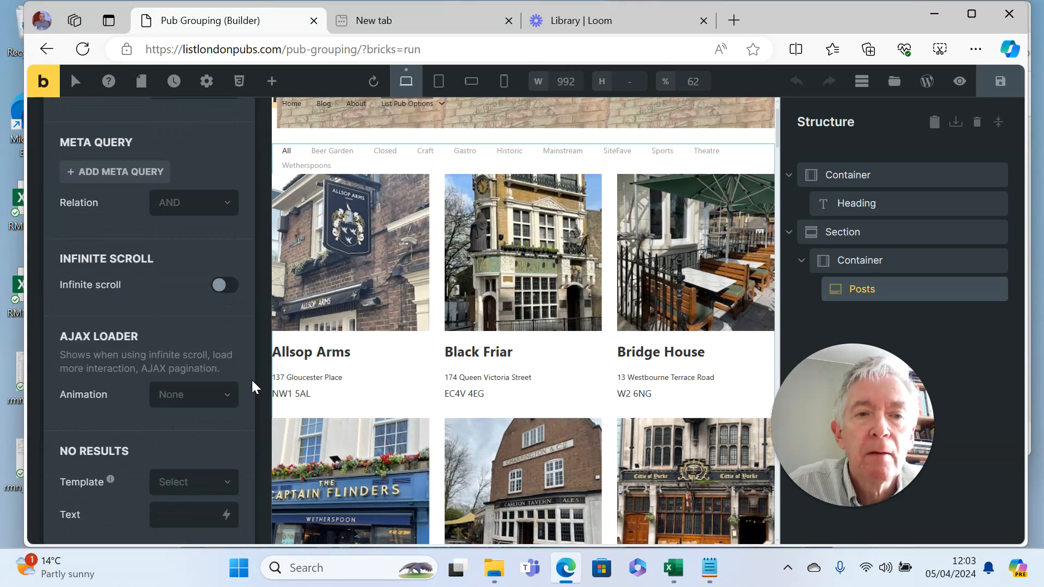
{"action": "mouse_move", "coordinate": [230, 148]}
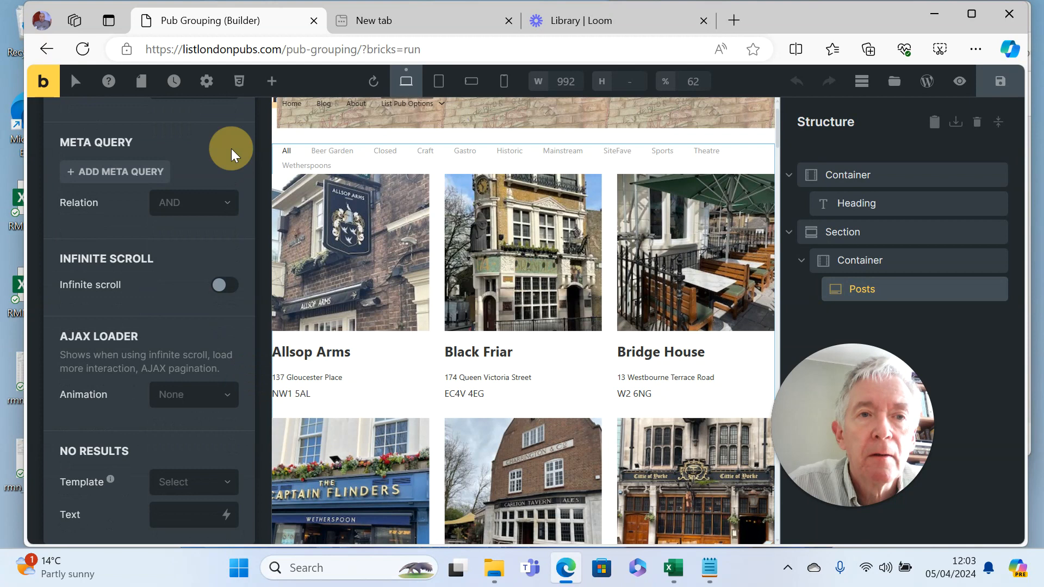
{"action": "scroll", "scroll_direction": "up", "scroll_amount": 3}
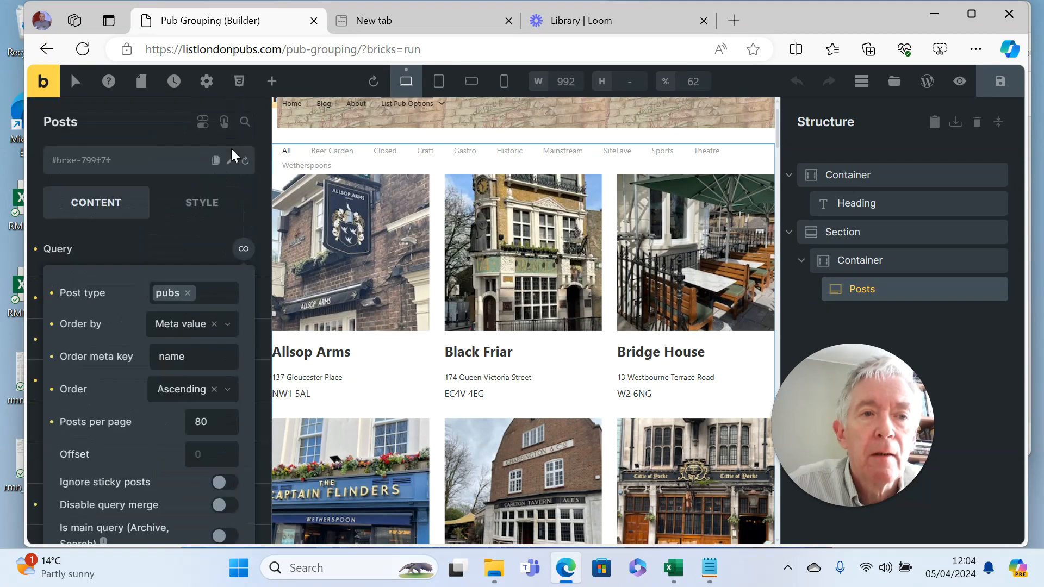
{"action": "left_click", "coordinate": [243, 249]}
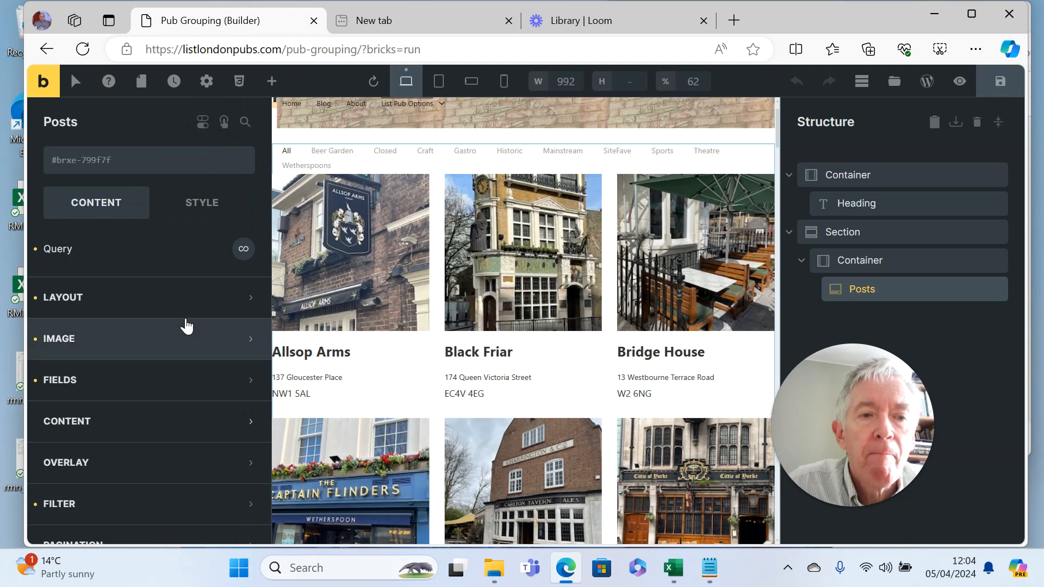
{"action": "mouse_move", "coordinate": [137, 520]}
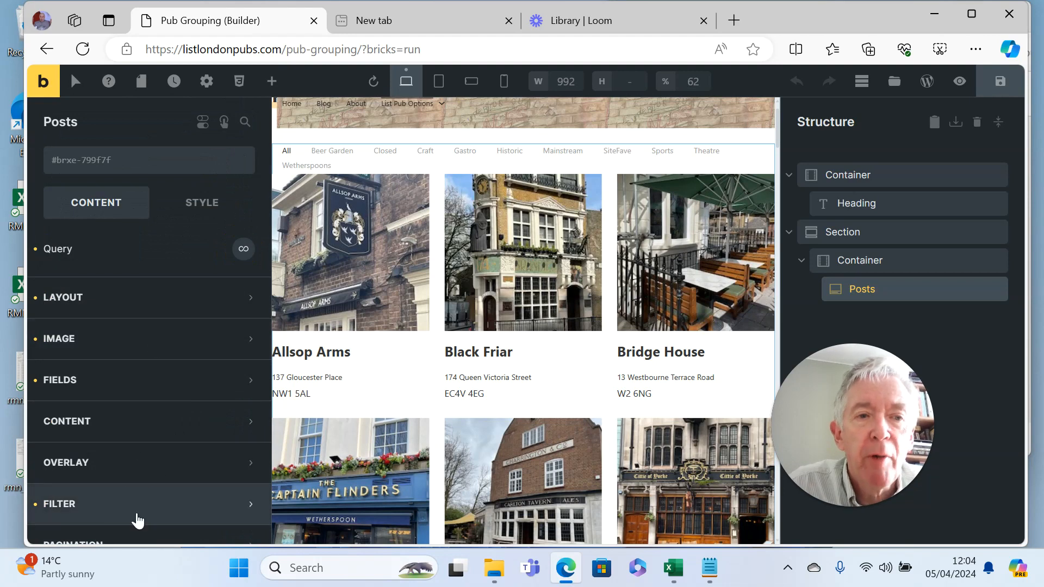
Switch the grid's filter taxonomy to Tags and back to Pub groups, then return to WordPress
{"action": "left_click", "coordinate": [59, 504]}
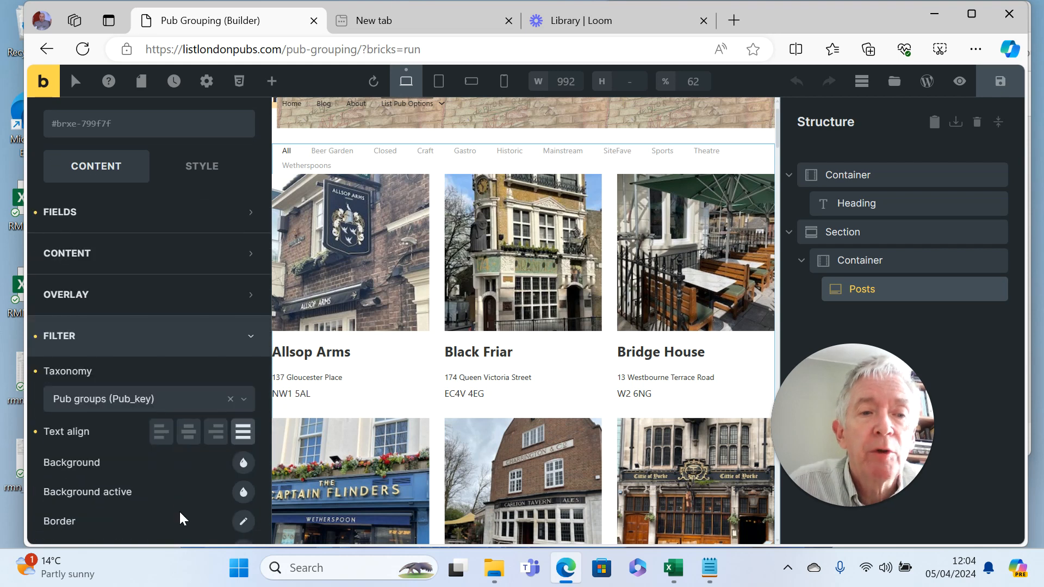
{"action": "mouse_move", "coordinate": [247, 403]}
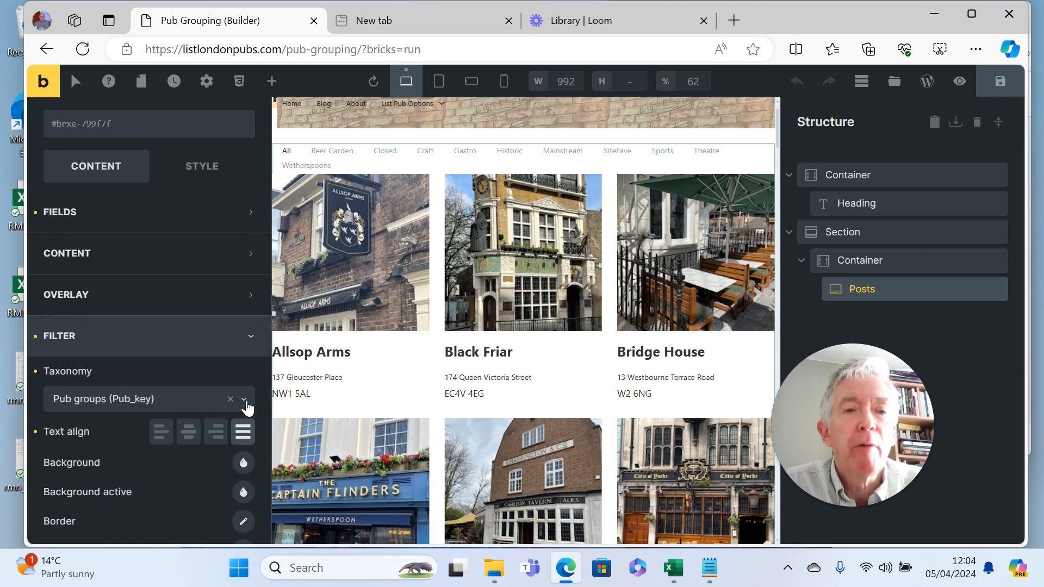
{"action": "left_click", "coordinate": [245, 399]}
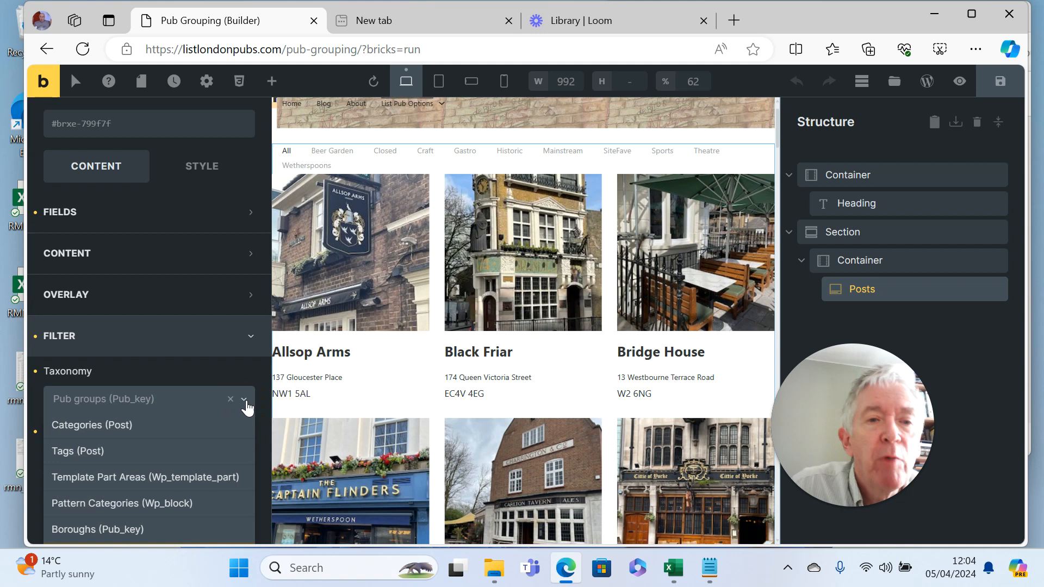
{"action": "mouse_move", "coordinate": [170, 463]}
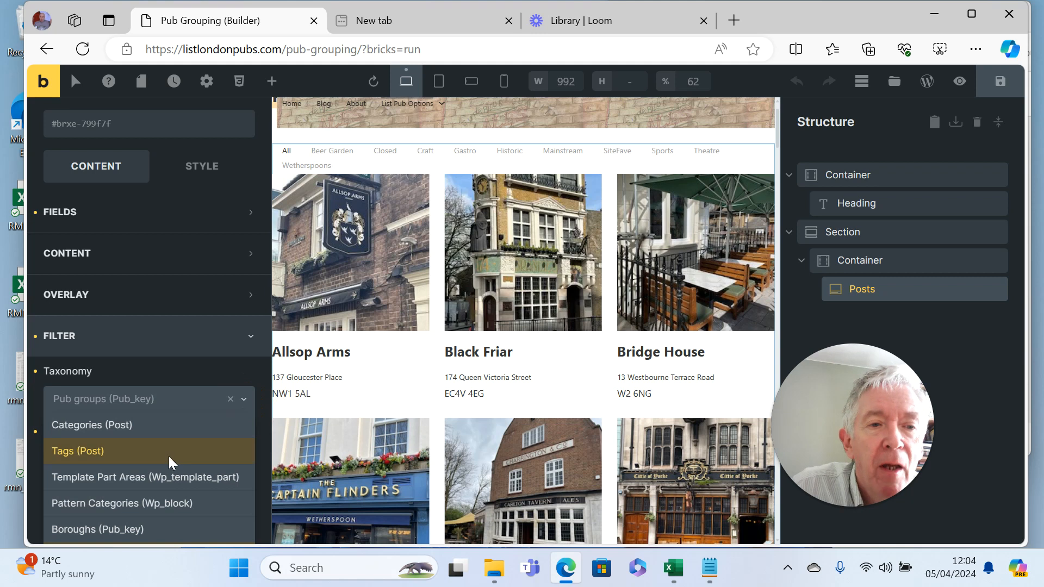
{"action": "left_click", "coordinate": [77, 451]}
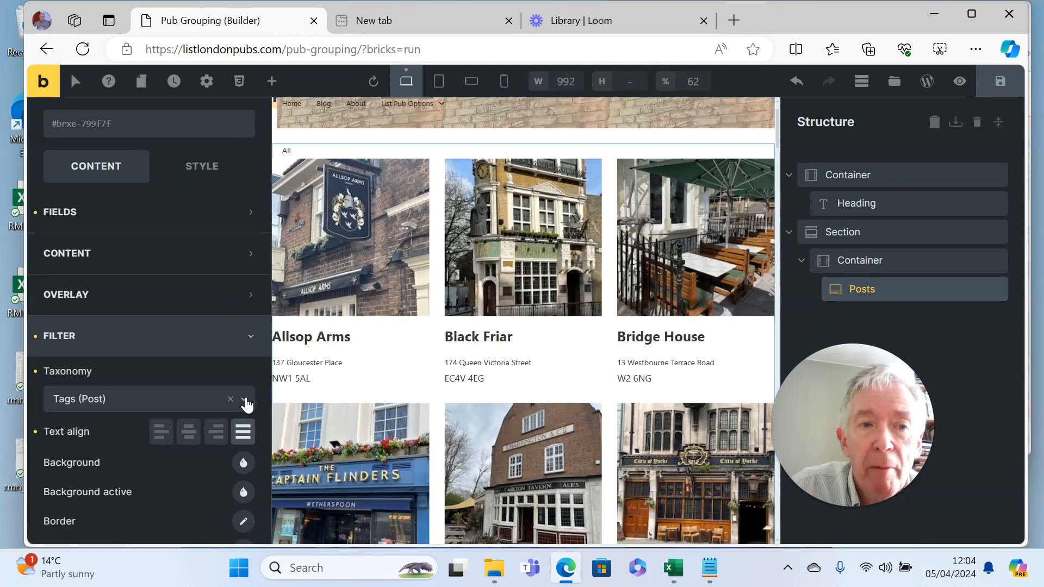
{"action": "left_click", "coordinate": [243, 399]}
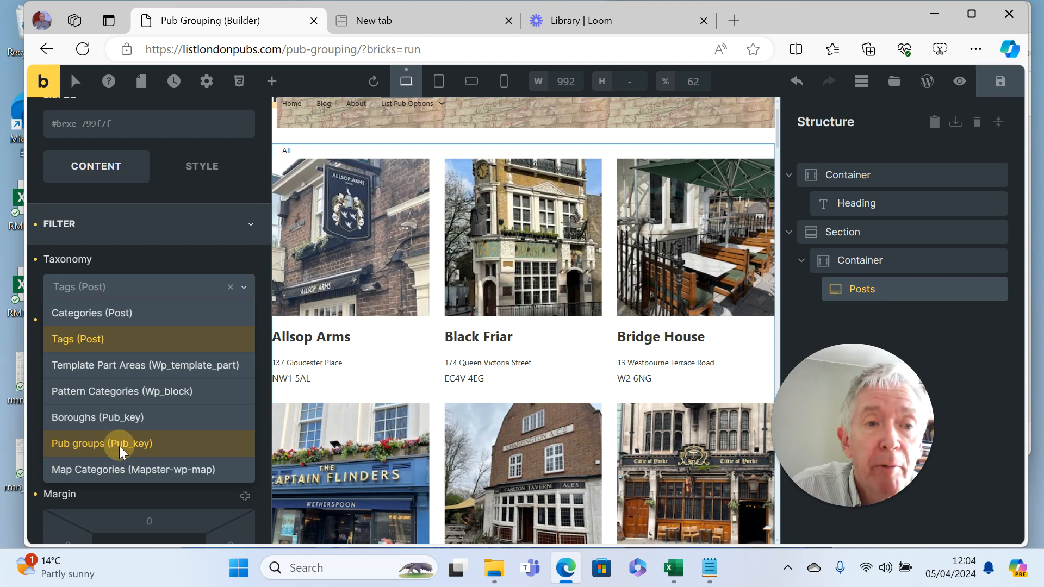
{"action": "left_click", "coordinate": [101, 442]}
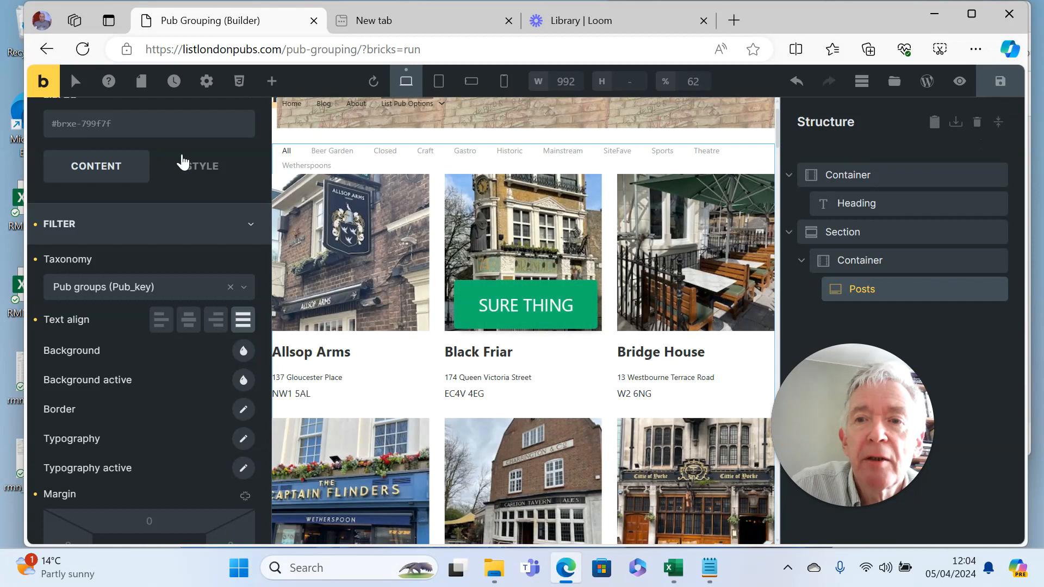
{"action": "left_click", "coordinate": [373, 81]}
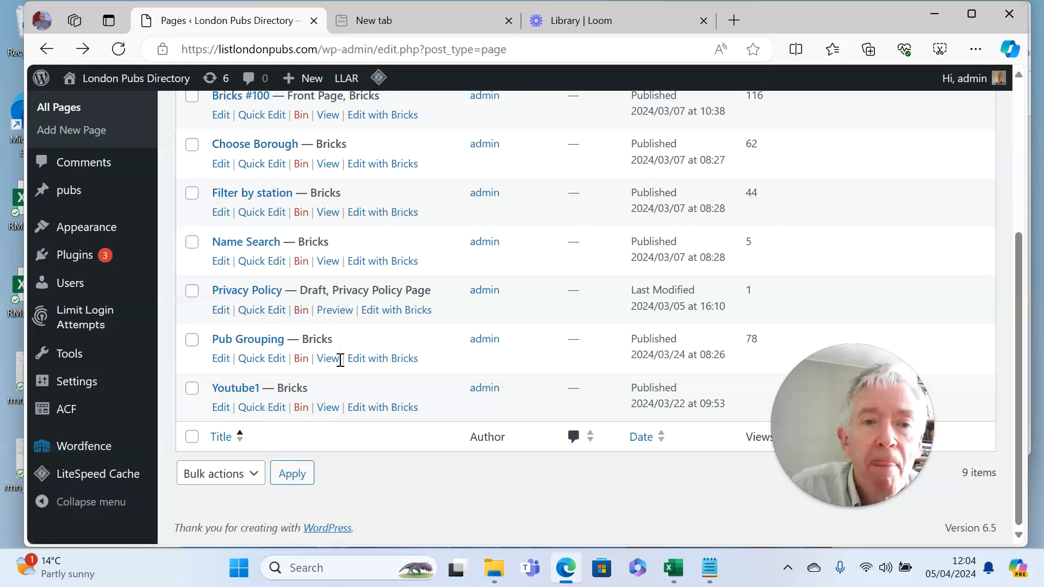
View the live Pub Grouping page and filter it to Historic pubs
{"action": "left_click", "coordinate": [327, 358]}
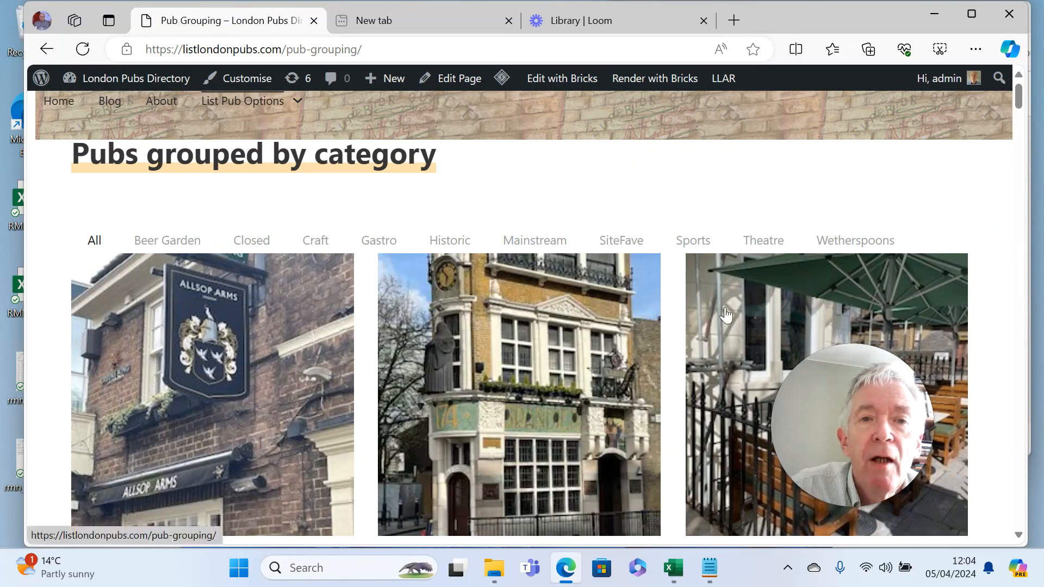
{"action": "mouse_move", "coordinate": [1025, 325]}
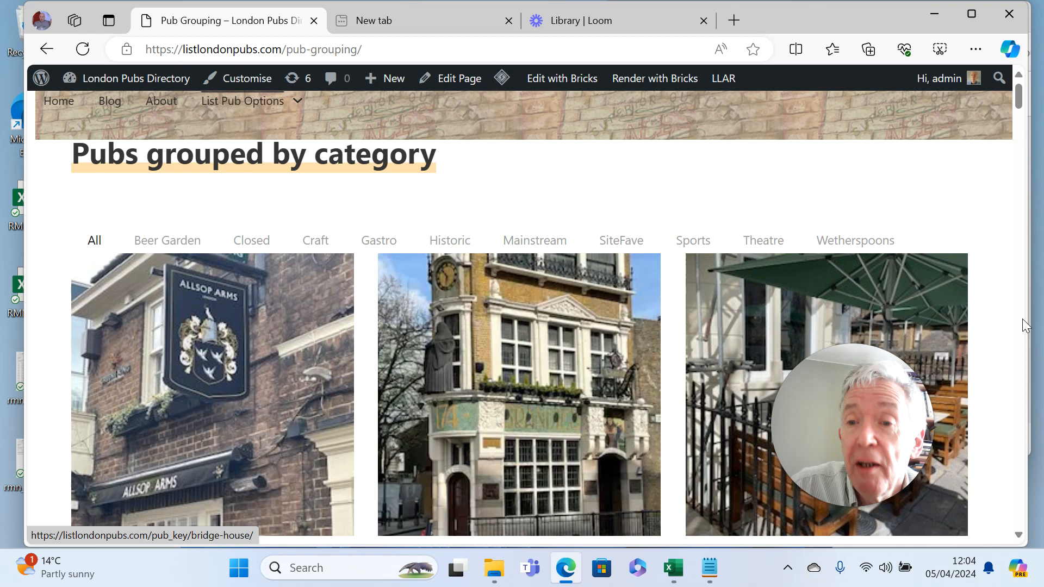
{"action": "scroll", "scroll_direction": "down", "scroll_amount": 3}
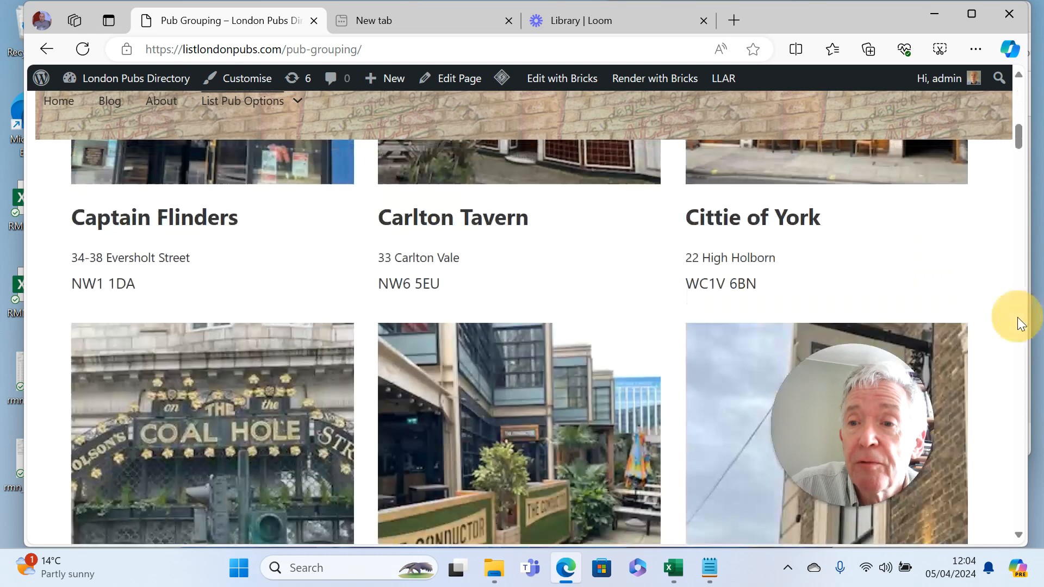
{"action": "scroll", "scroll_direction": "down", "scroll_amount": 3}
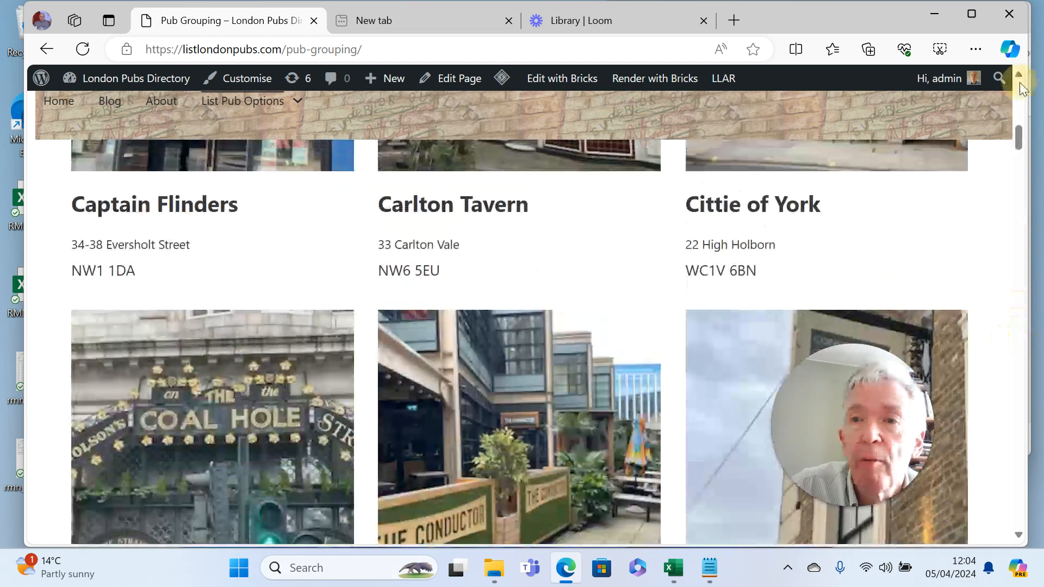
{"action": "scroll", "scroll_direction": "up", "scroll_amount": 3}
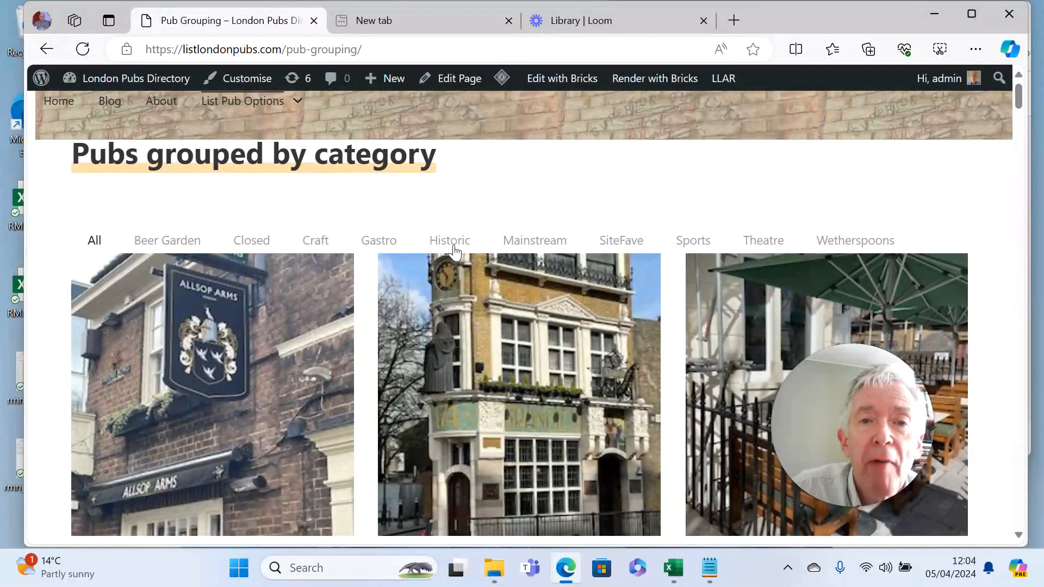
{"action": "left_click", "coordinate": [449, 241]}
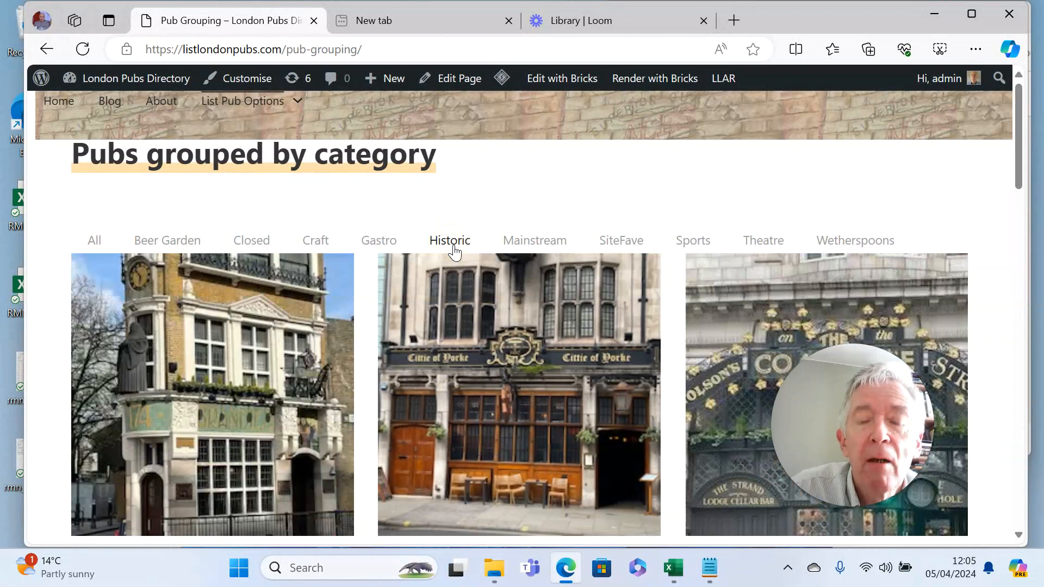
{"action": "scroll", "scroll_direction": "down", "scroll_amount": 3}
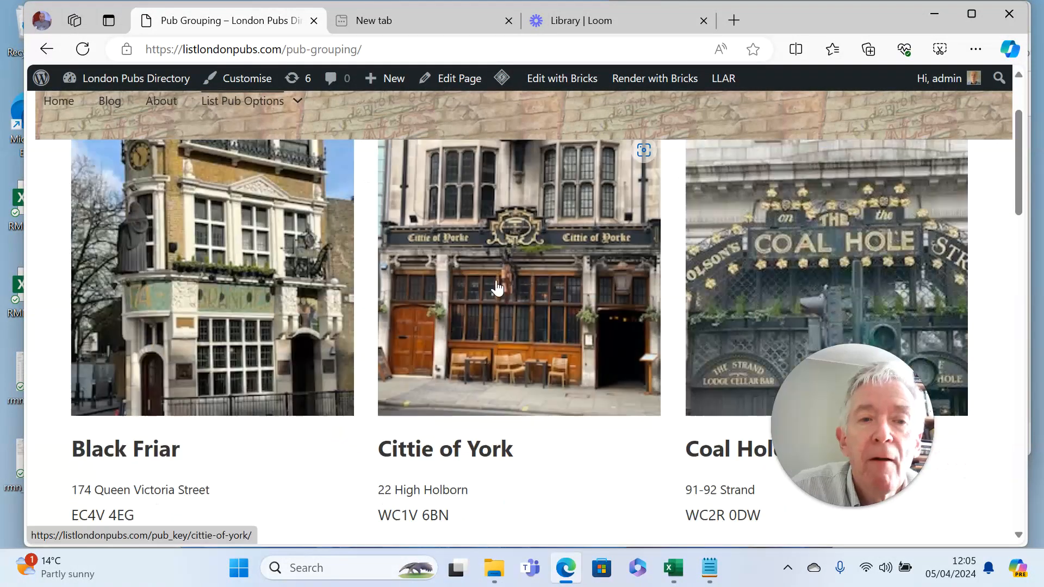
{"action": "mouse_move", "coordinate": [247, 319]}
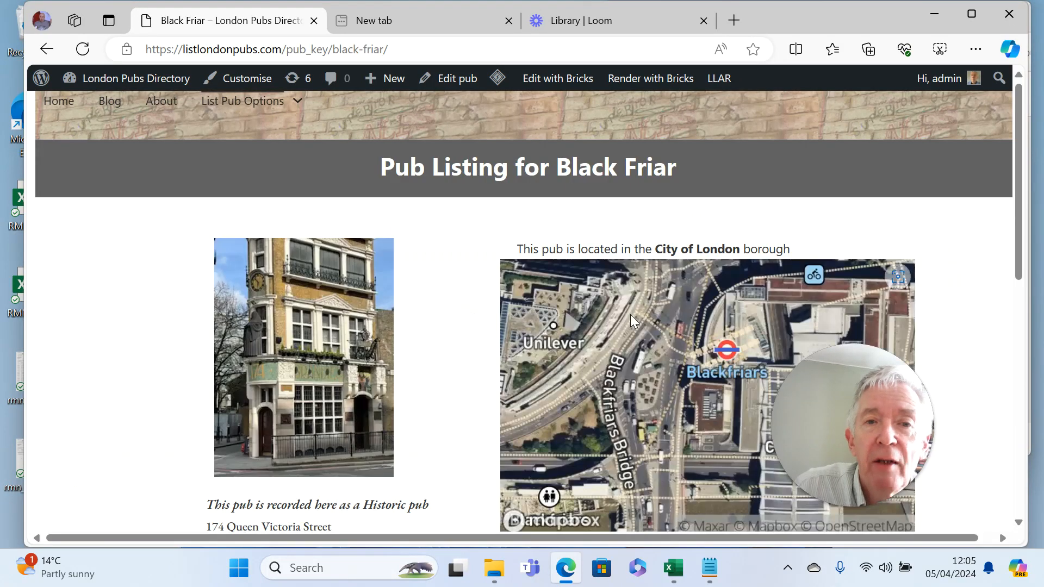
Scroll the Black Friar listing to its map and Historic description
{"action": "scroll", "scroll_direction": "down", "scroll_amount": 3}
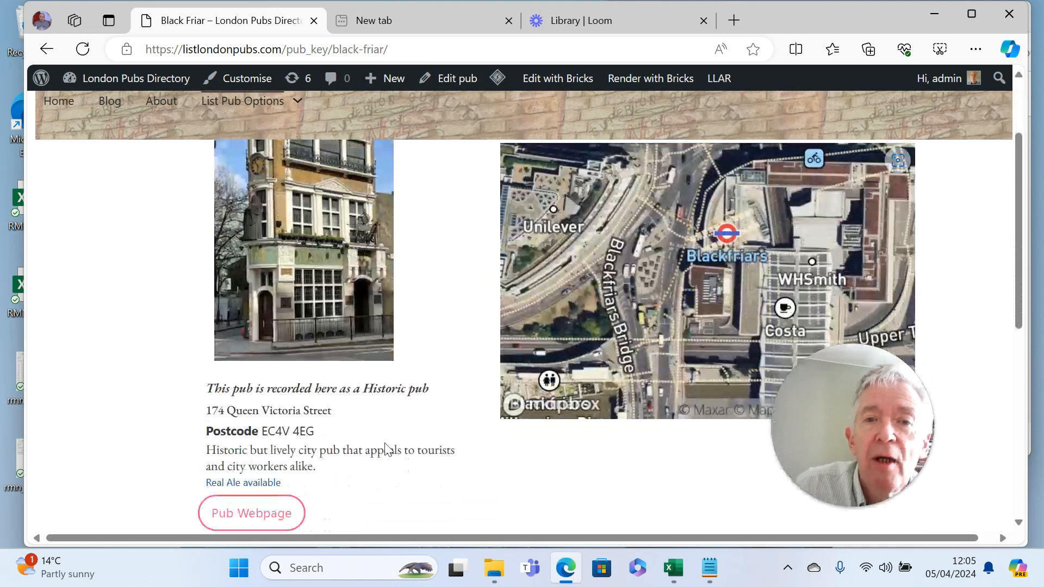
{"action": "mouse_move", "coordinate": [251, 525]}
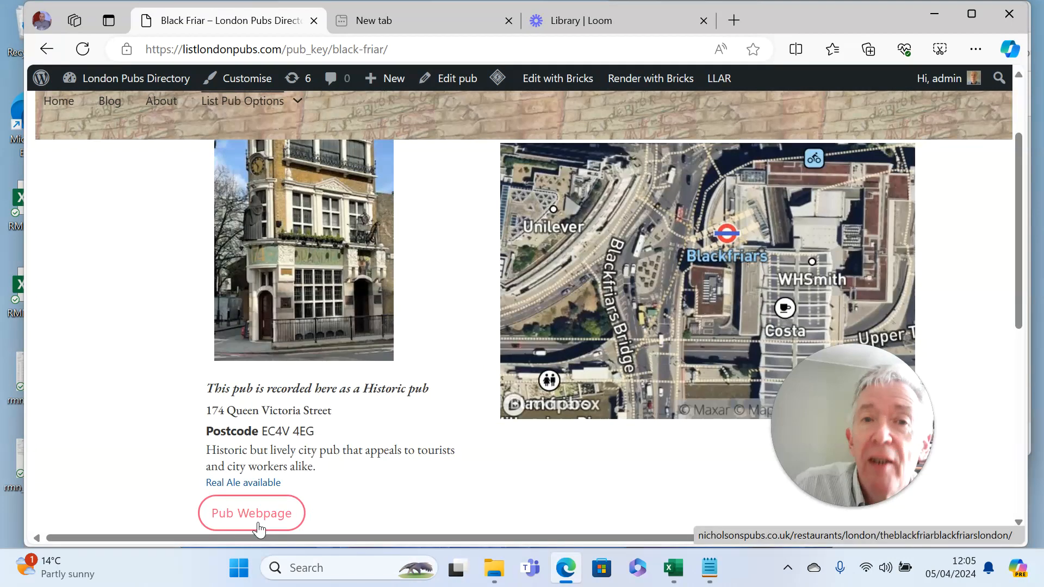
{"action": "mouse_move", "coordinate": [492, 292]}
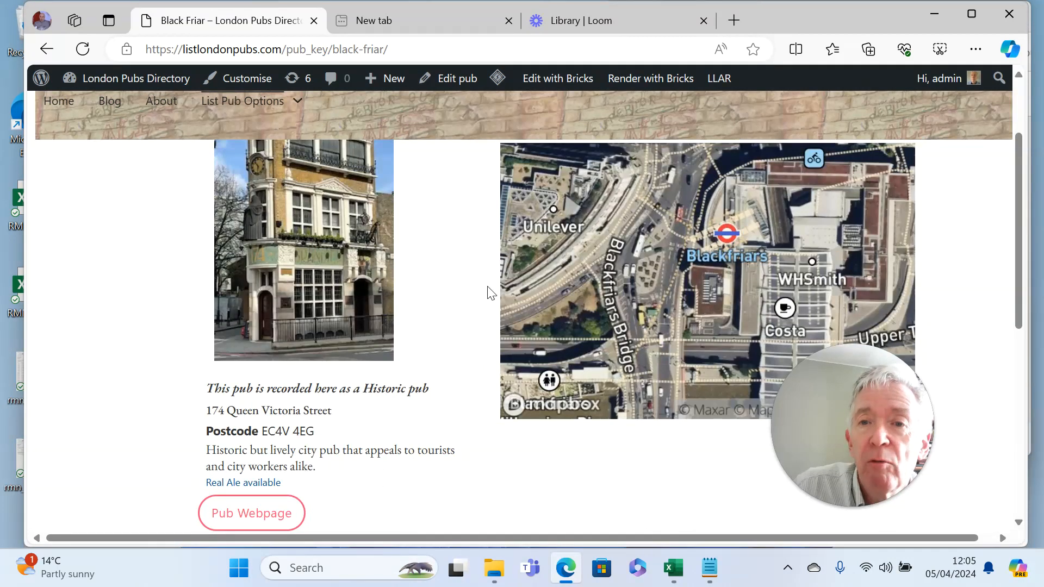
{"action": "mouse_move", "coordinate": [378, 237]}
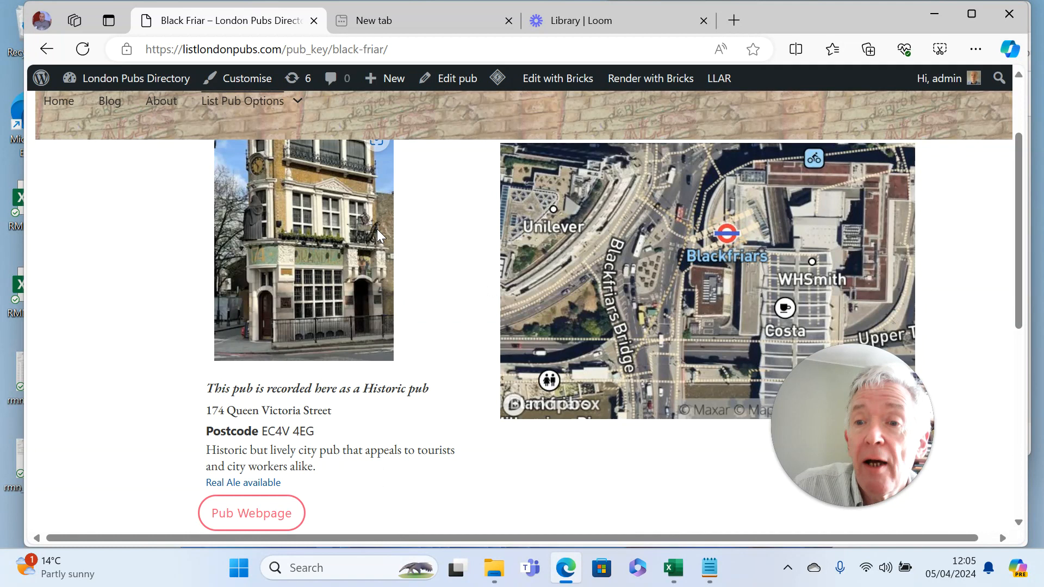